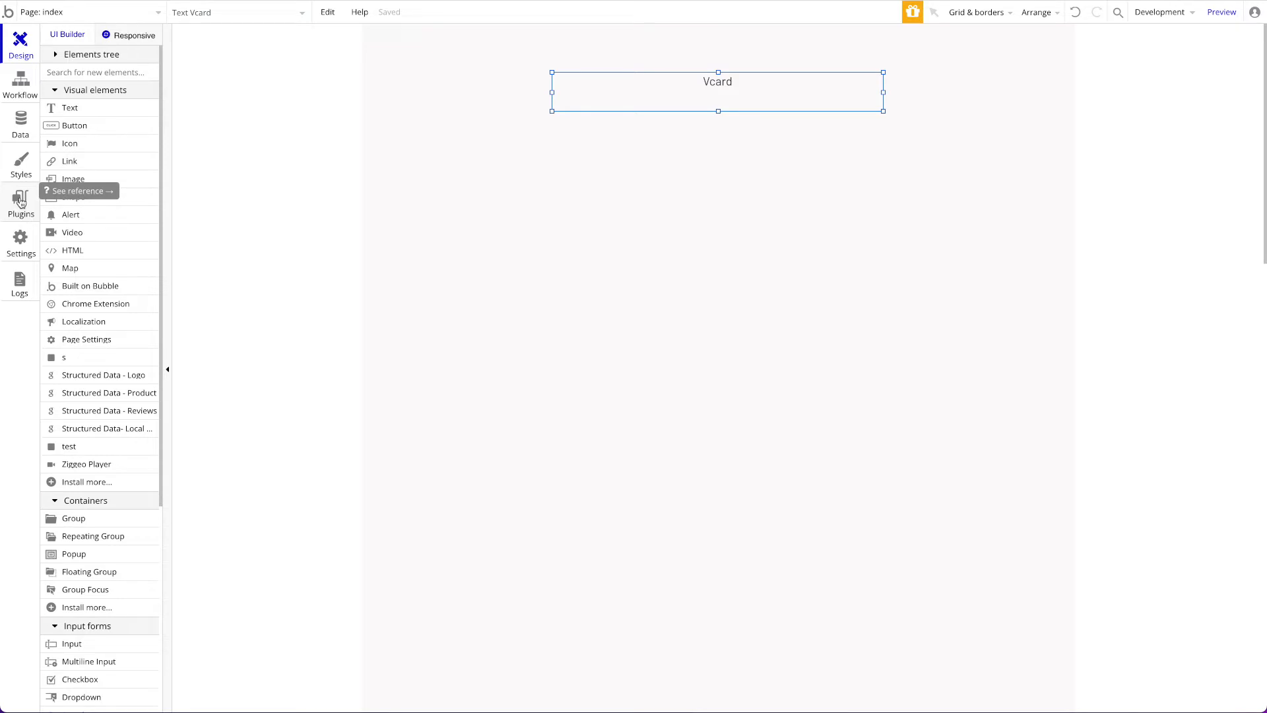
Step: Install the vCard Generator plugin from the Add plugins dialog
left_click(20, 202)
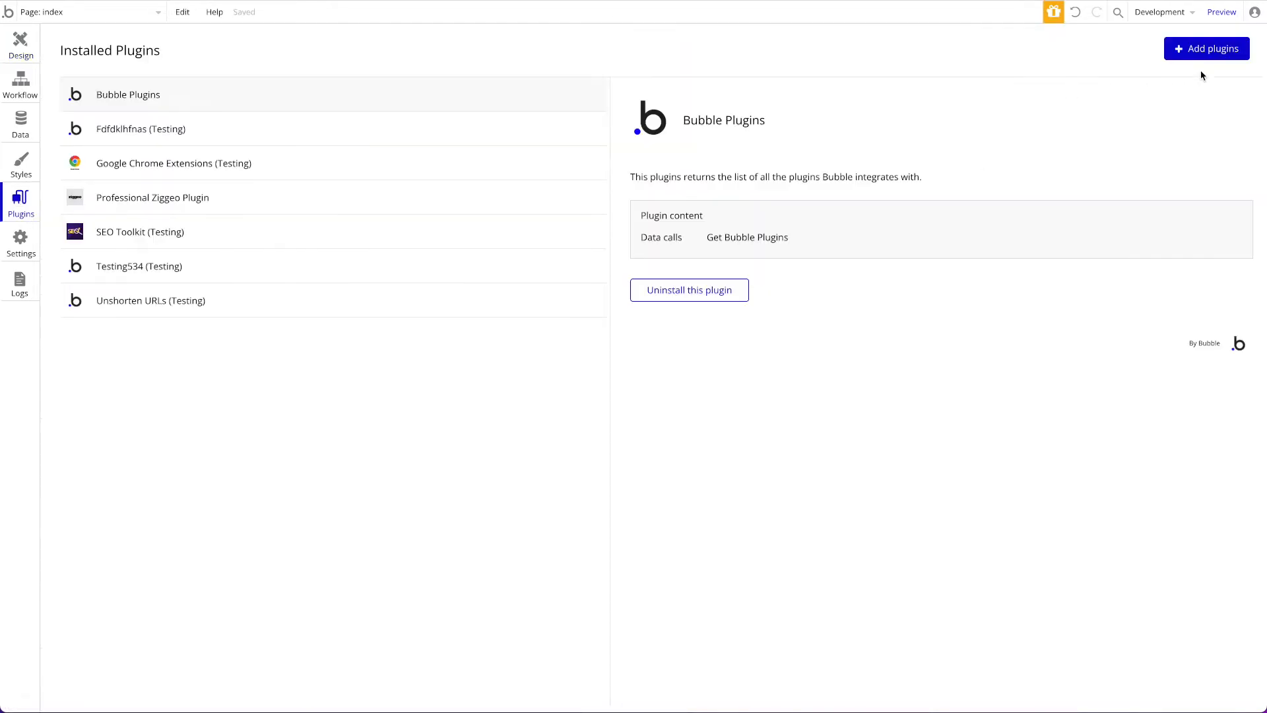
left_click(1205, 49)
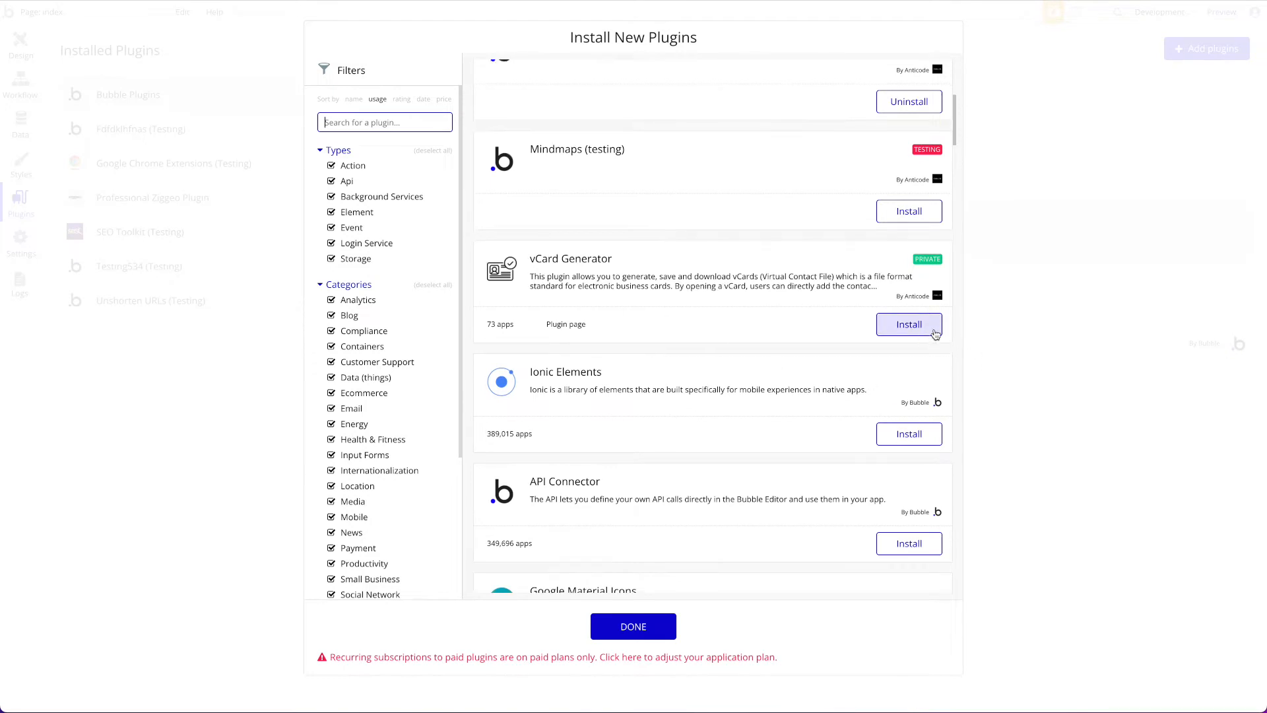
left_click(908, 325)
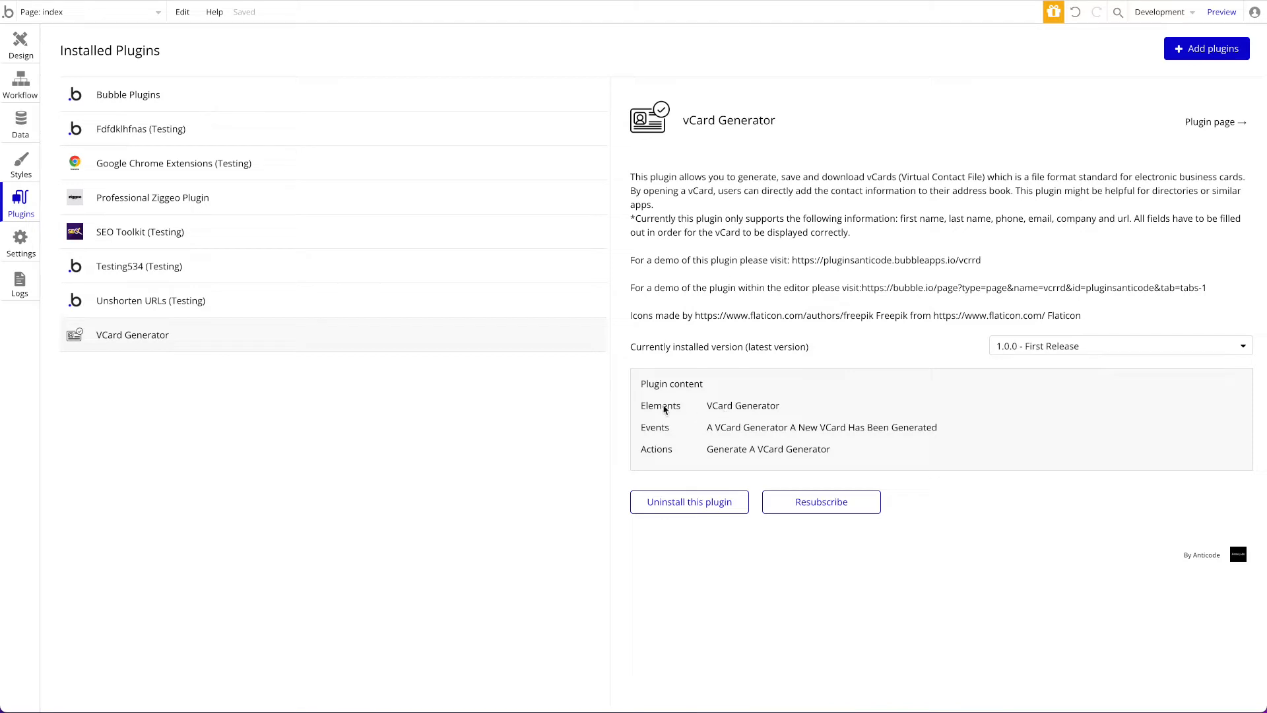
mouse_move(652, 419)
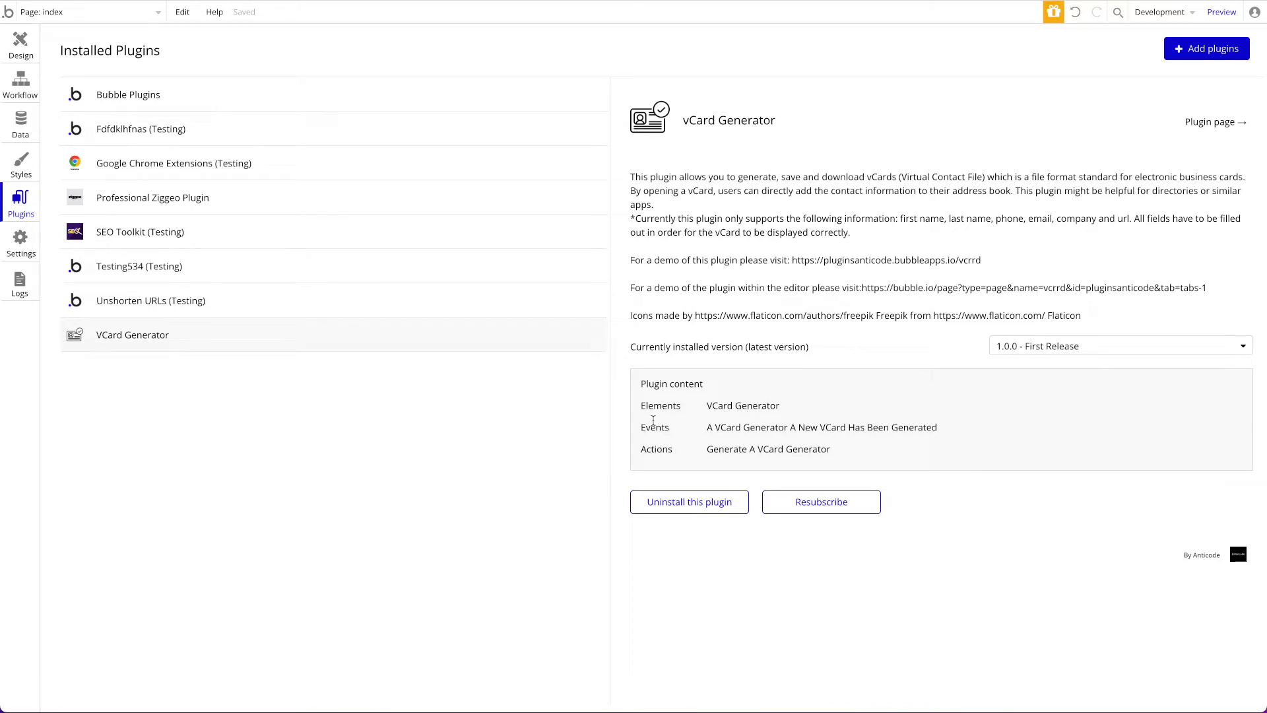
mouse_move(798, 456)
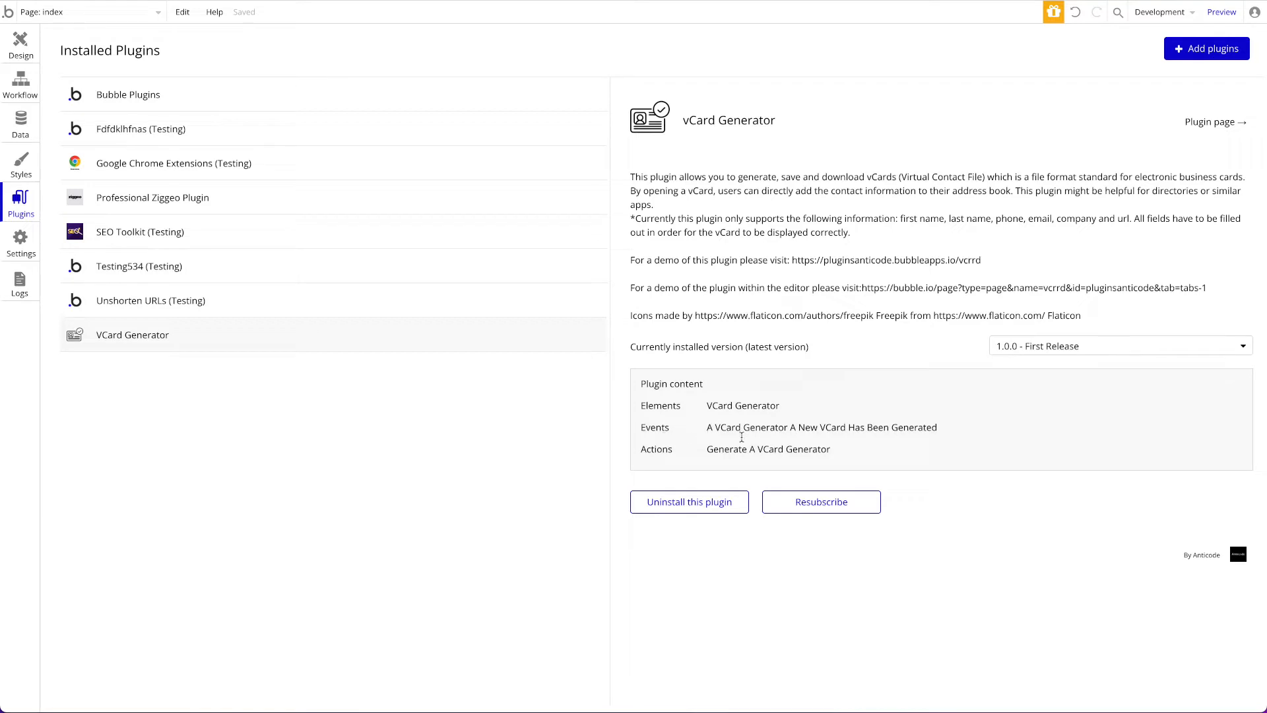
mouse_move(6, 74)
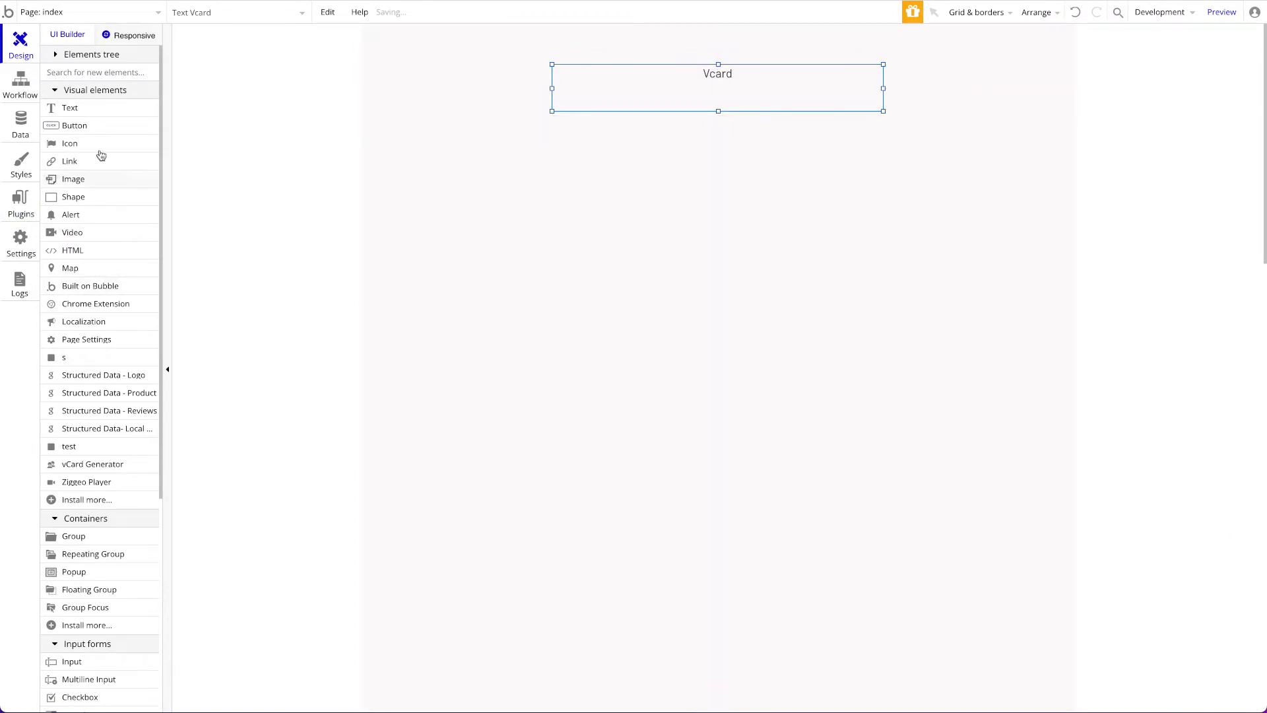
Step: Place a vCard Generator element on the page and start an action on the Generate Vcard button workflow
type("vca")
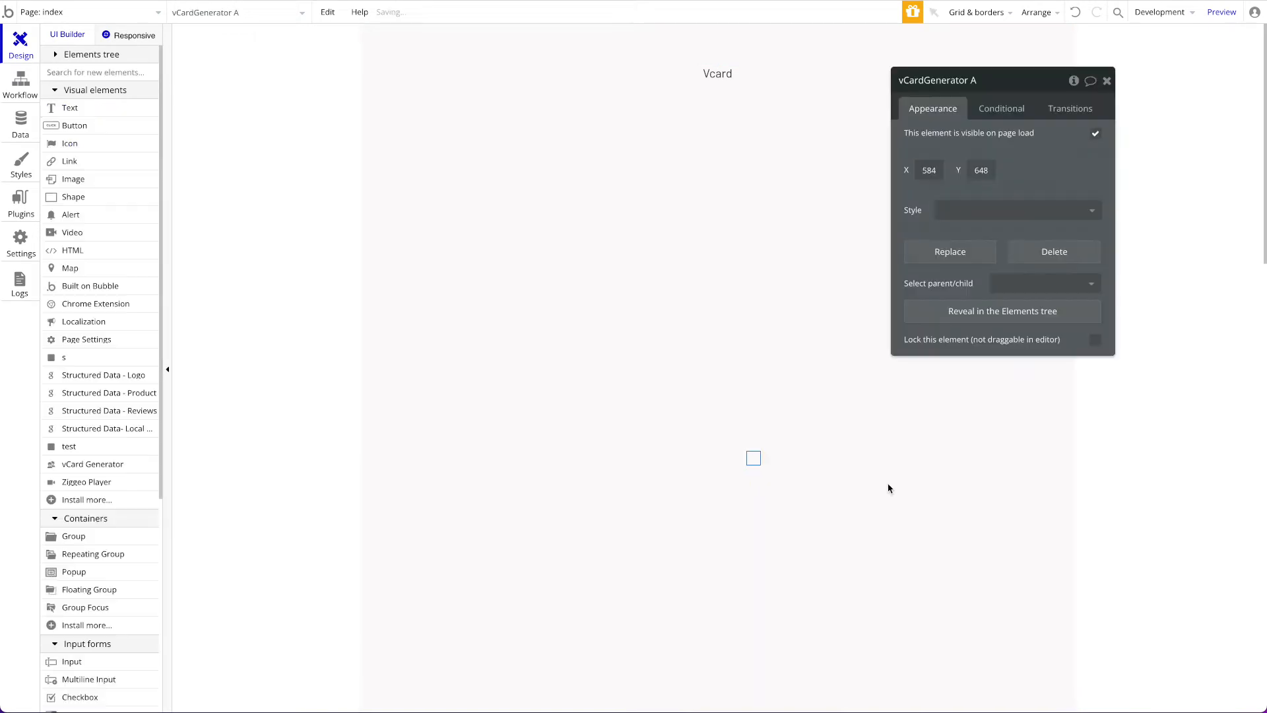
left_click_drag(754, 458, 747, 430)
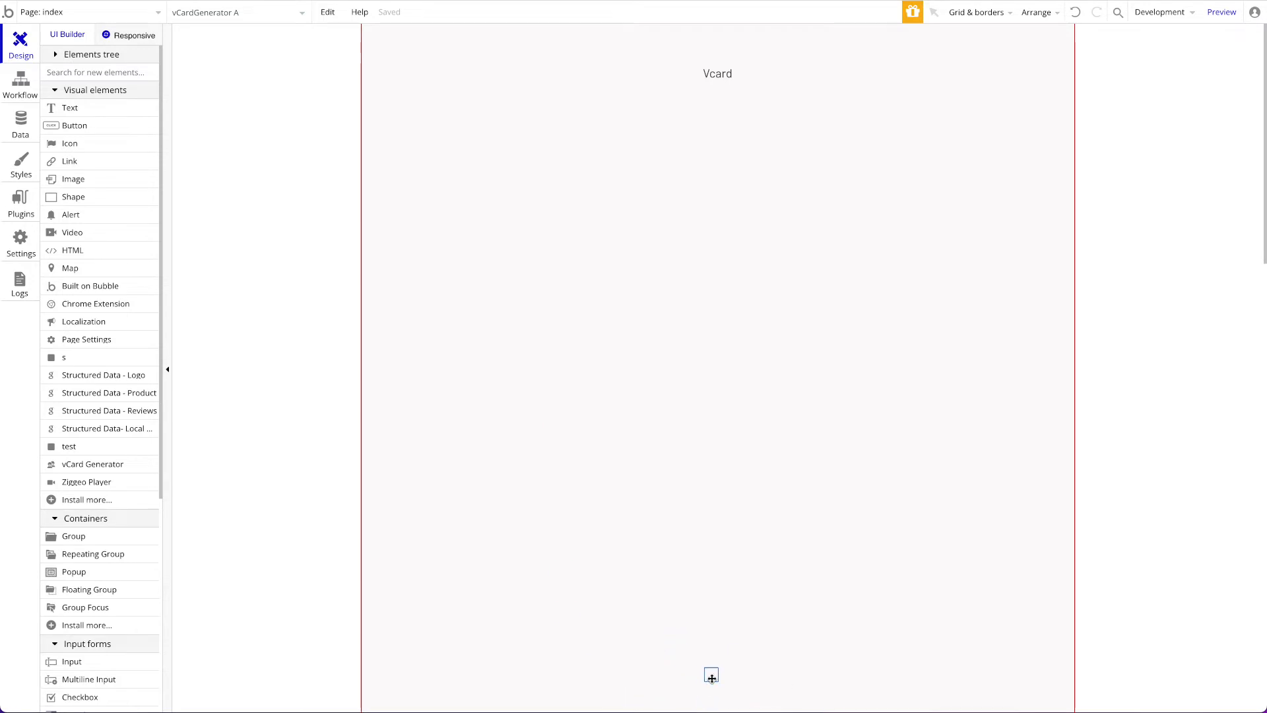
left_click(712, 676)
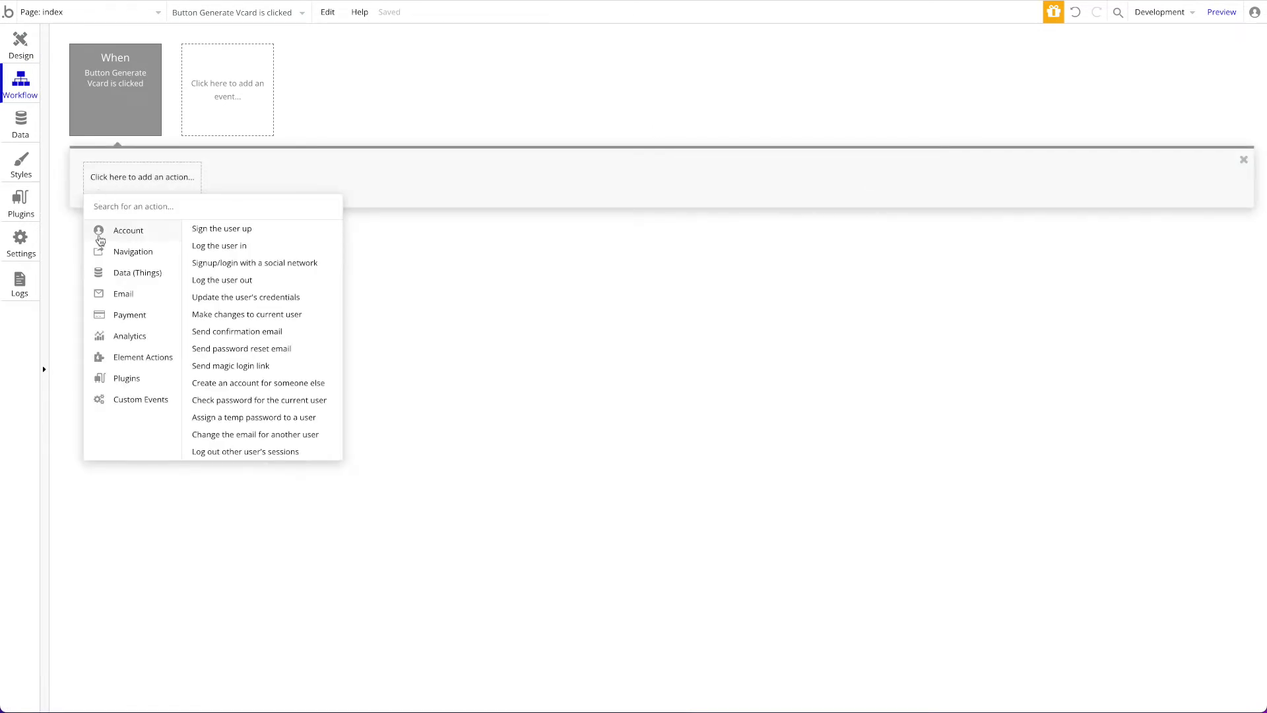
Step: Add the Element Actions step Generate vCardGenerator A to the button's click workflow
left_click(143, 356)
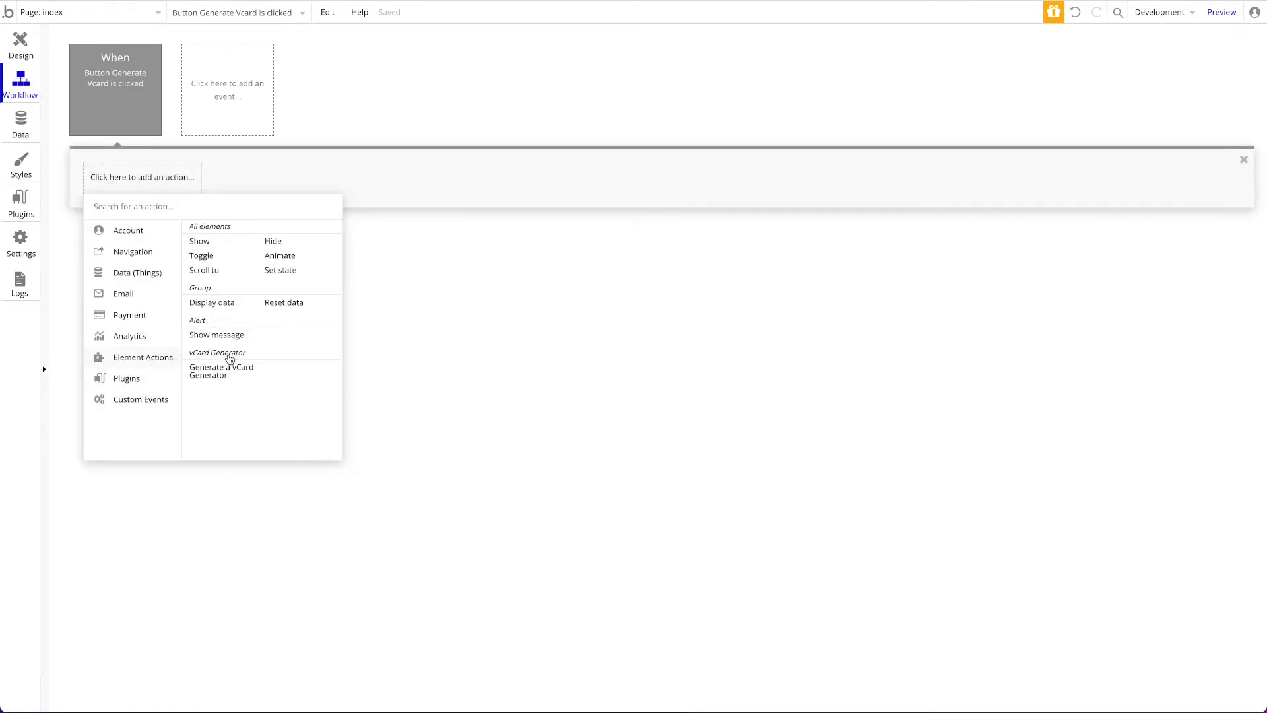
left_click(220, 371)
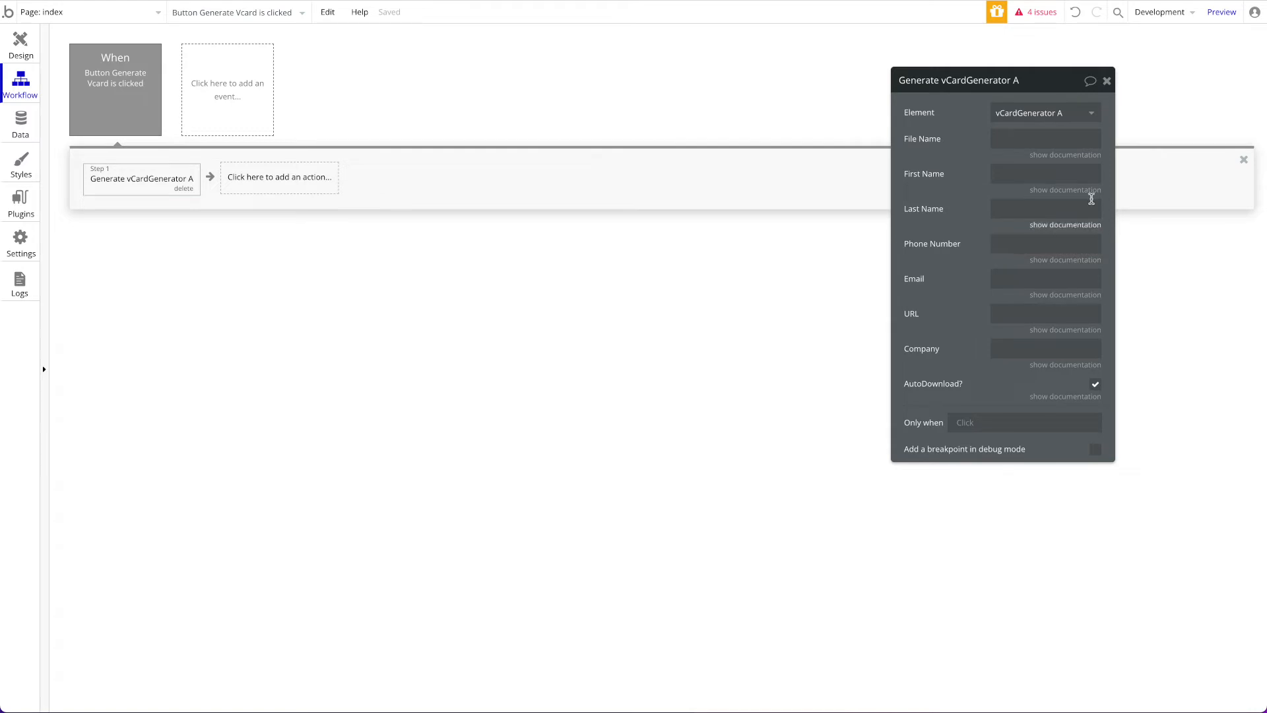
Step: Set file name test, first name Simon, last name Test and phone 0182312 on the vCard step
left_click(1045, 139)
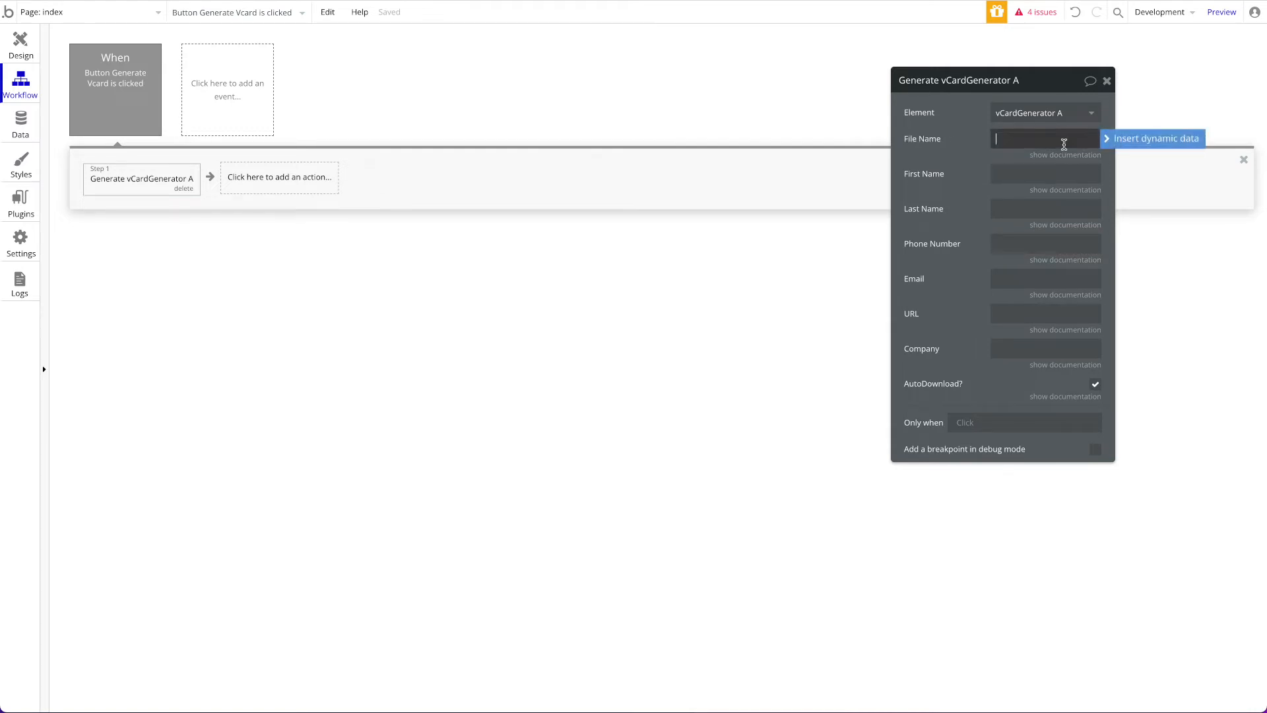
left_click(1066, 156)
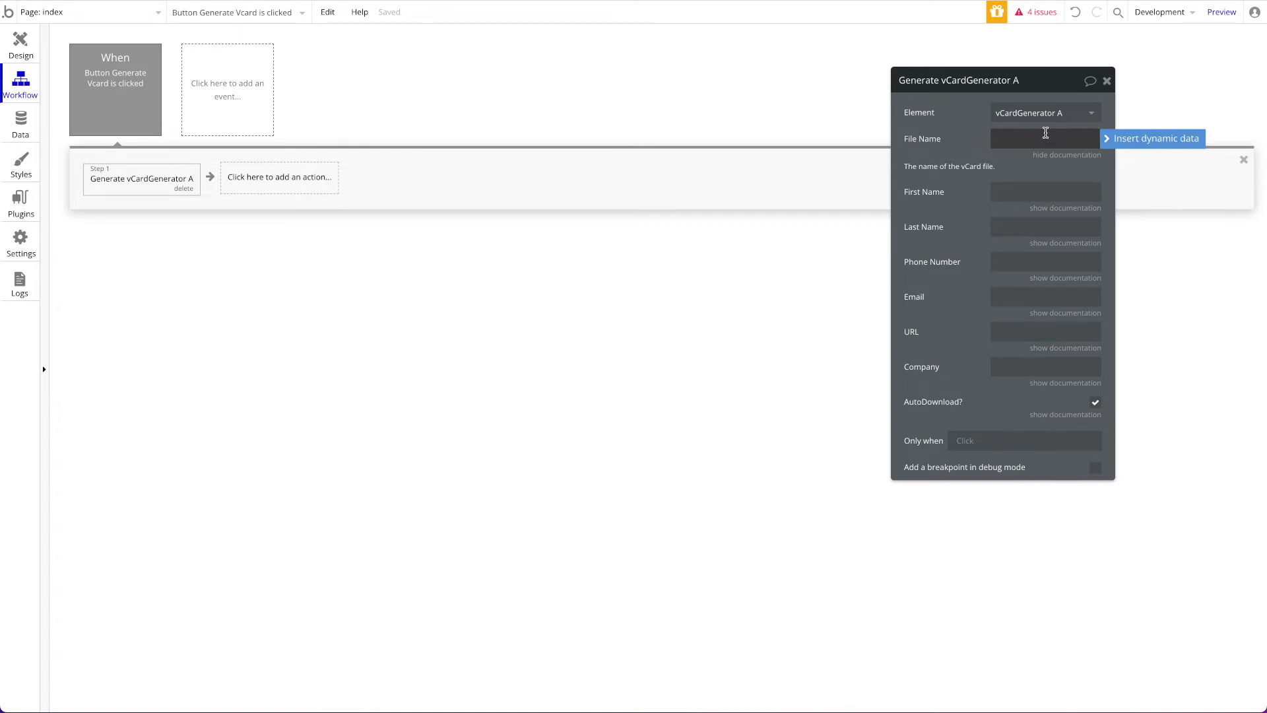
type("test")
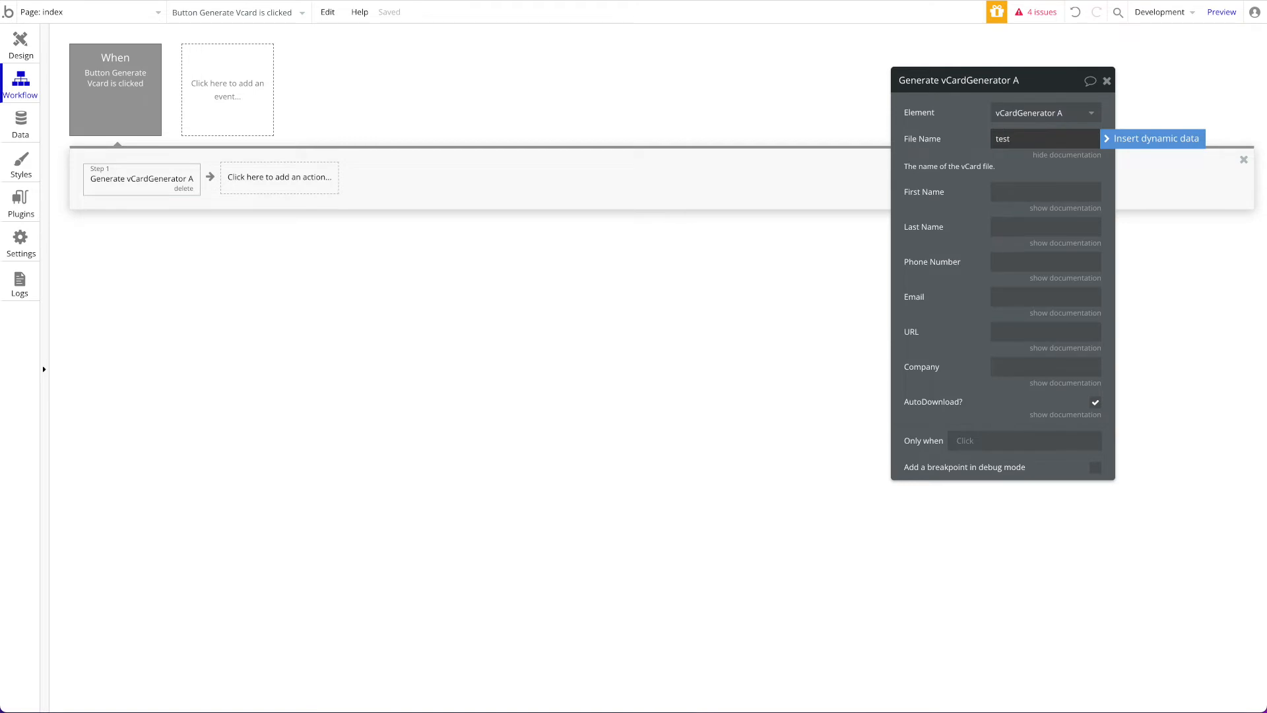
left_click(1045, 192)
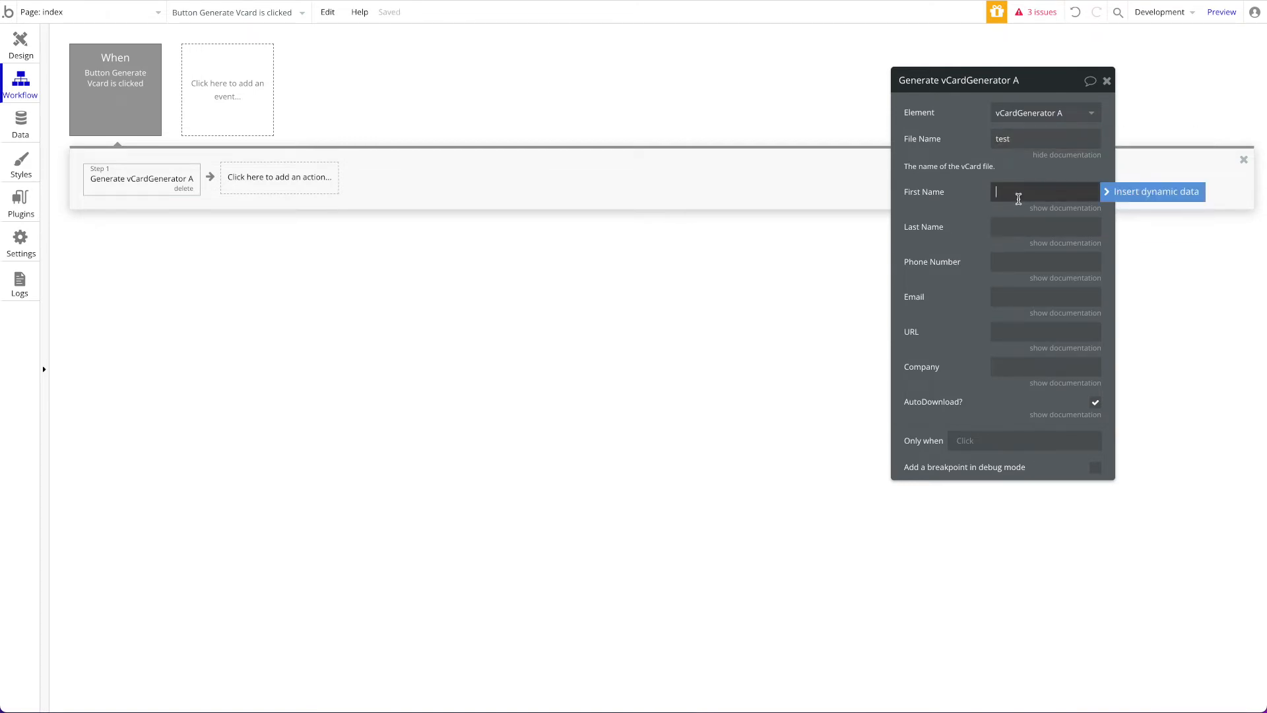
type("Simon")
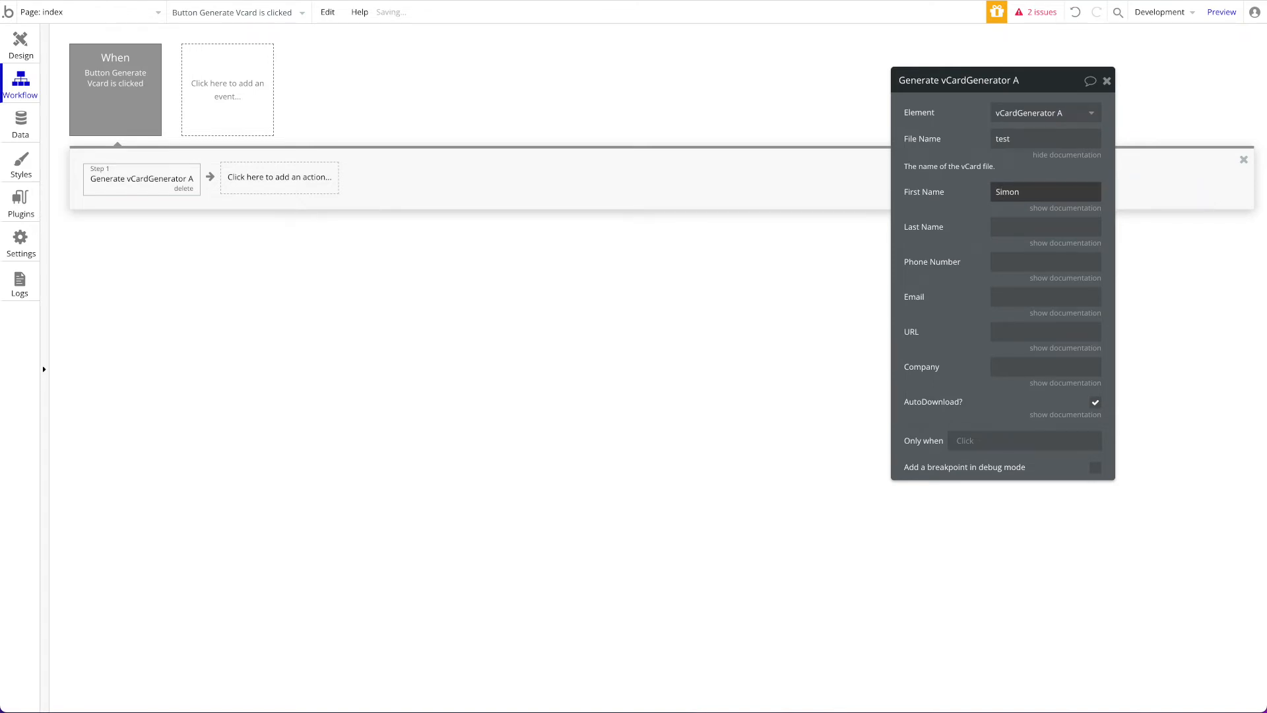
type("Test")
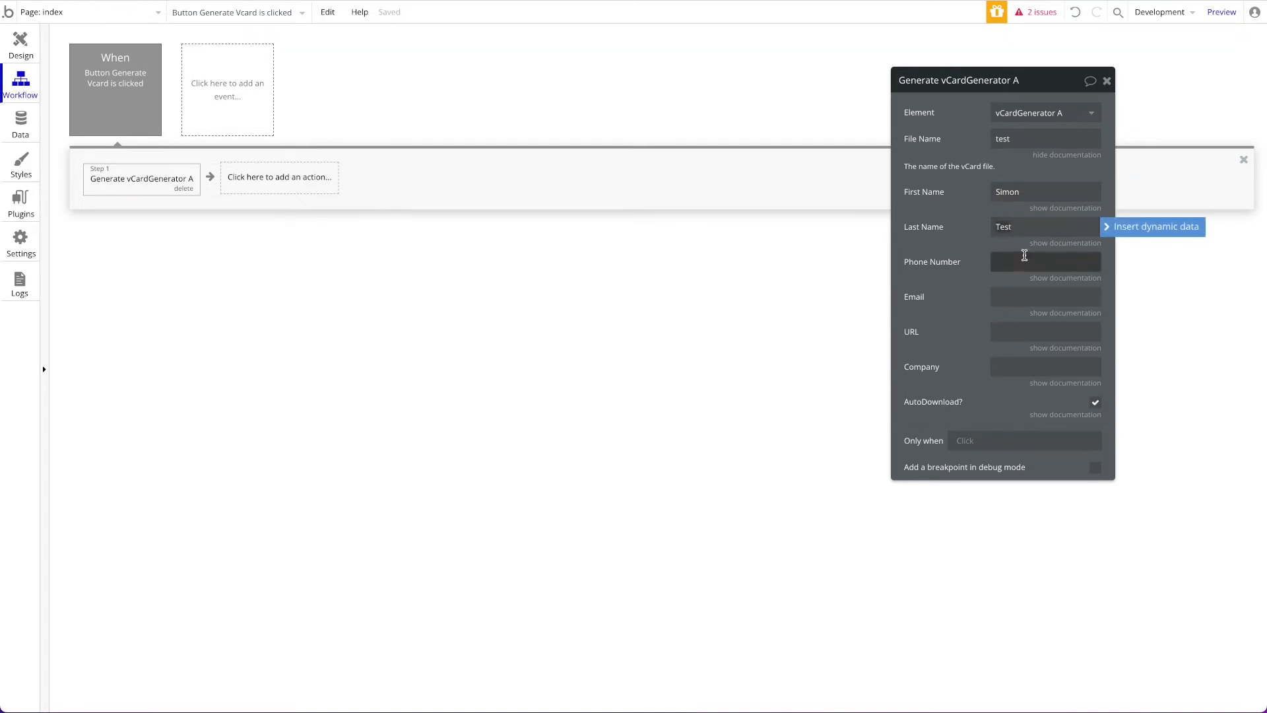
type("0182312")
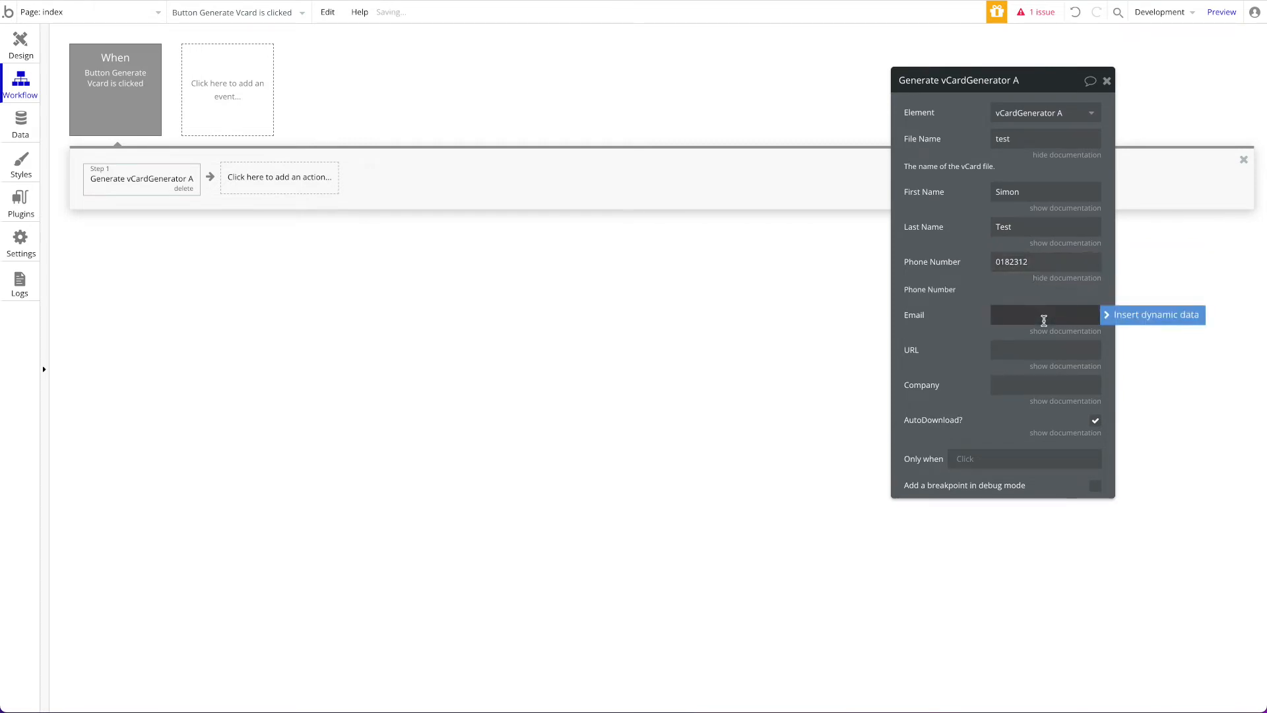
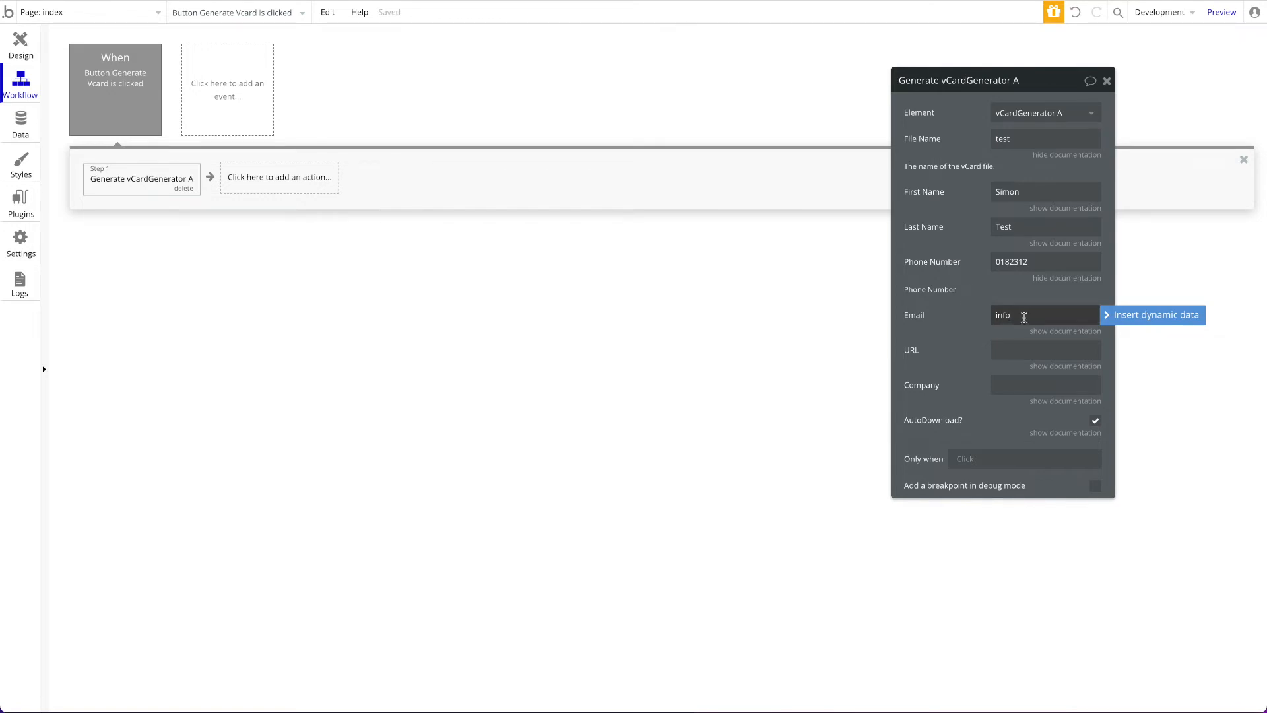
mouse_move(1126, 316)
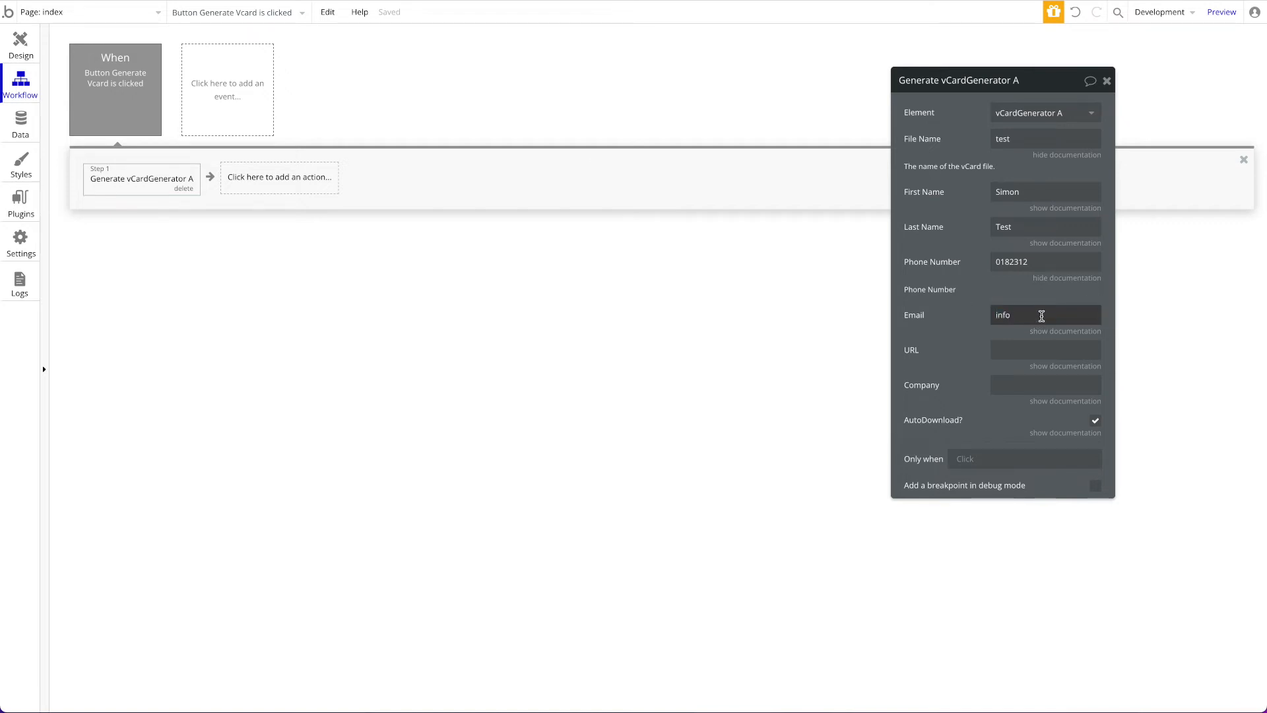
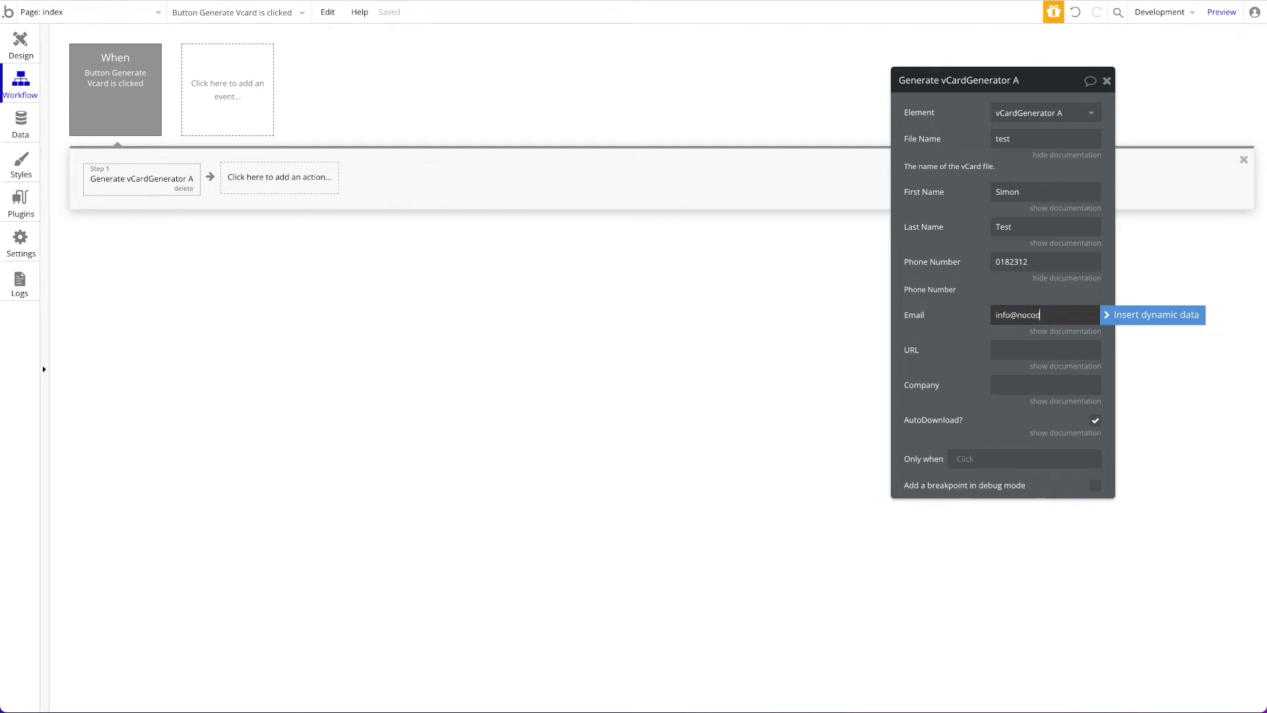
type("www.n")
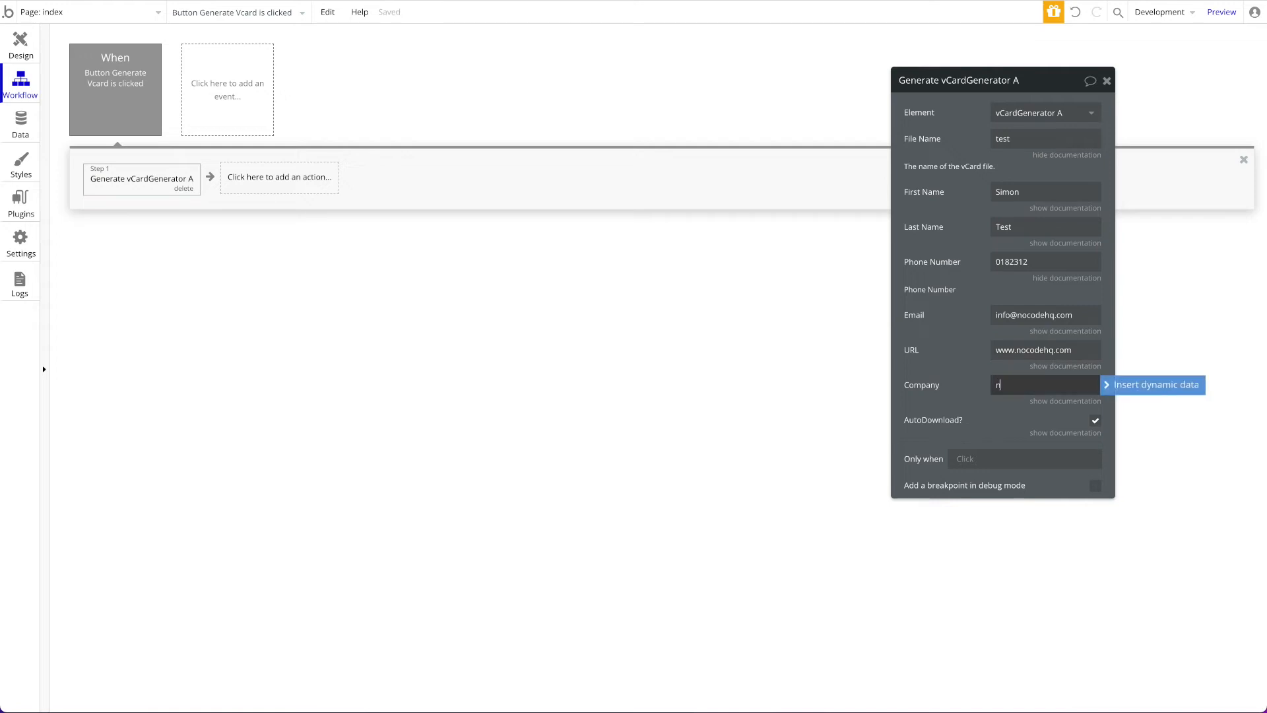
type("ocodehq.com")
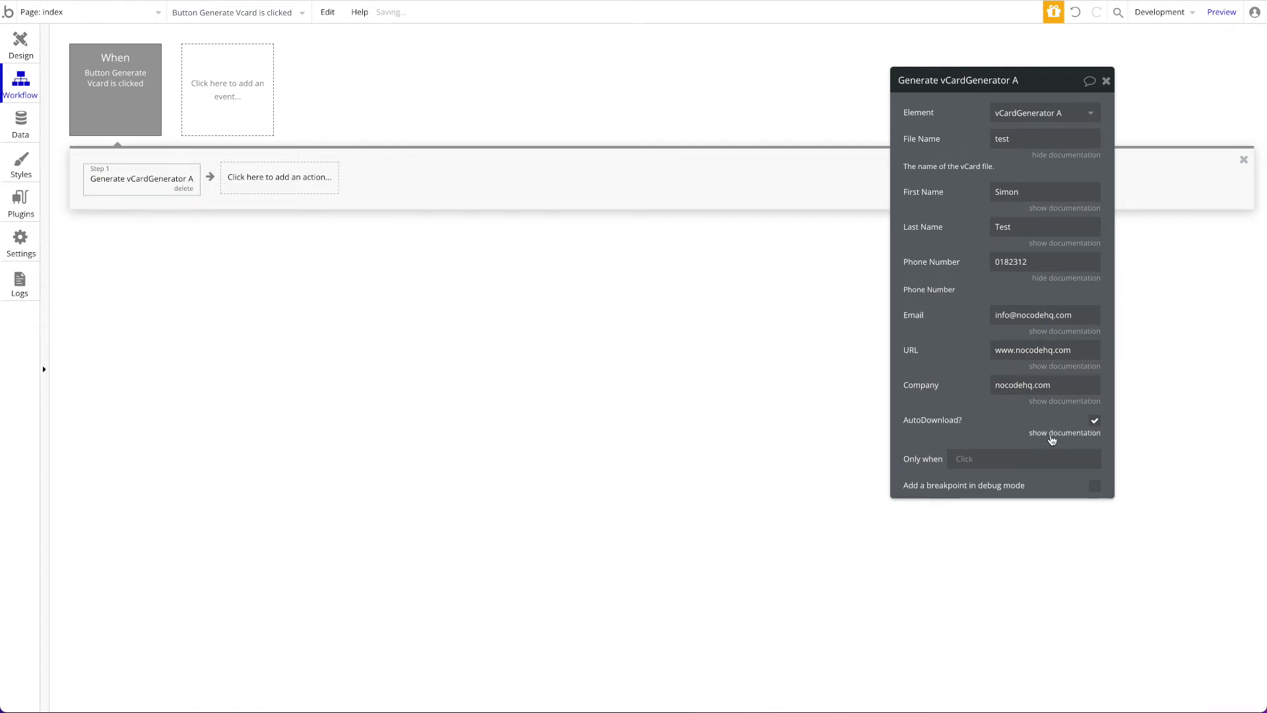
left_click(1065, 433)
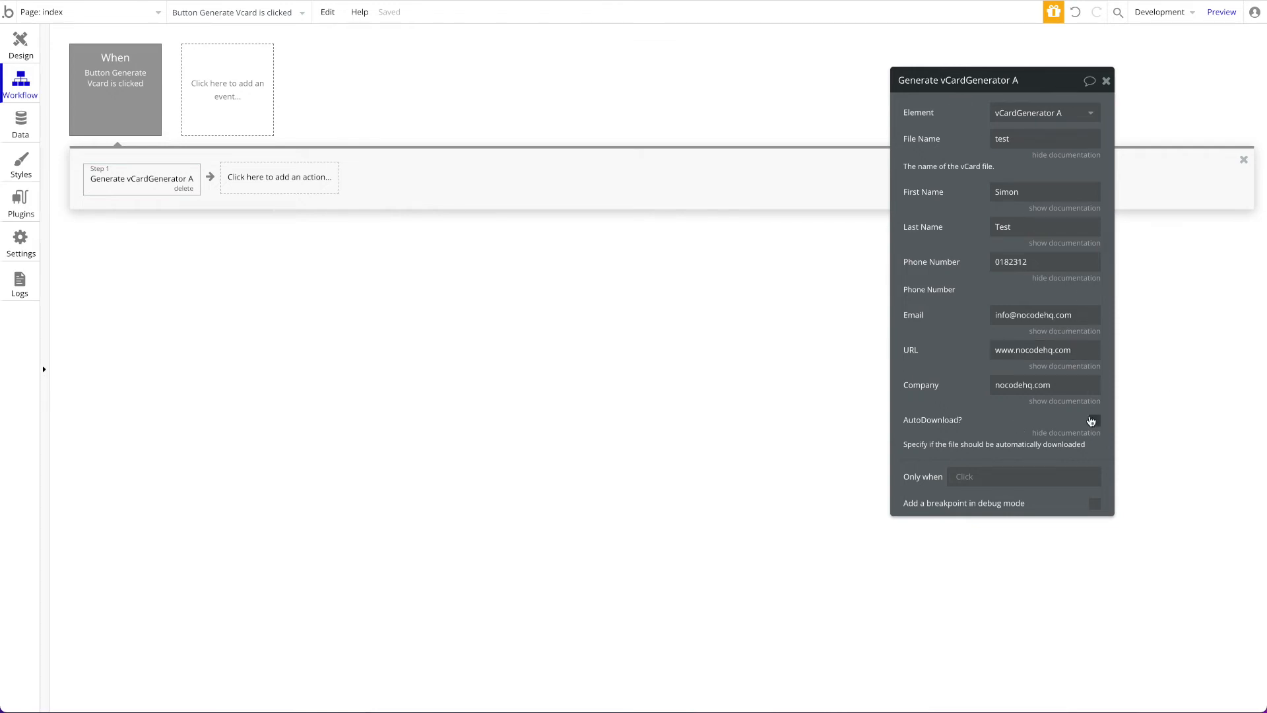
left_click(1095, 420)
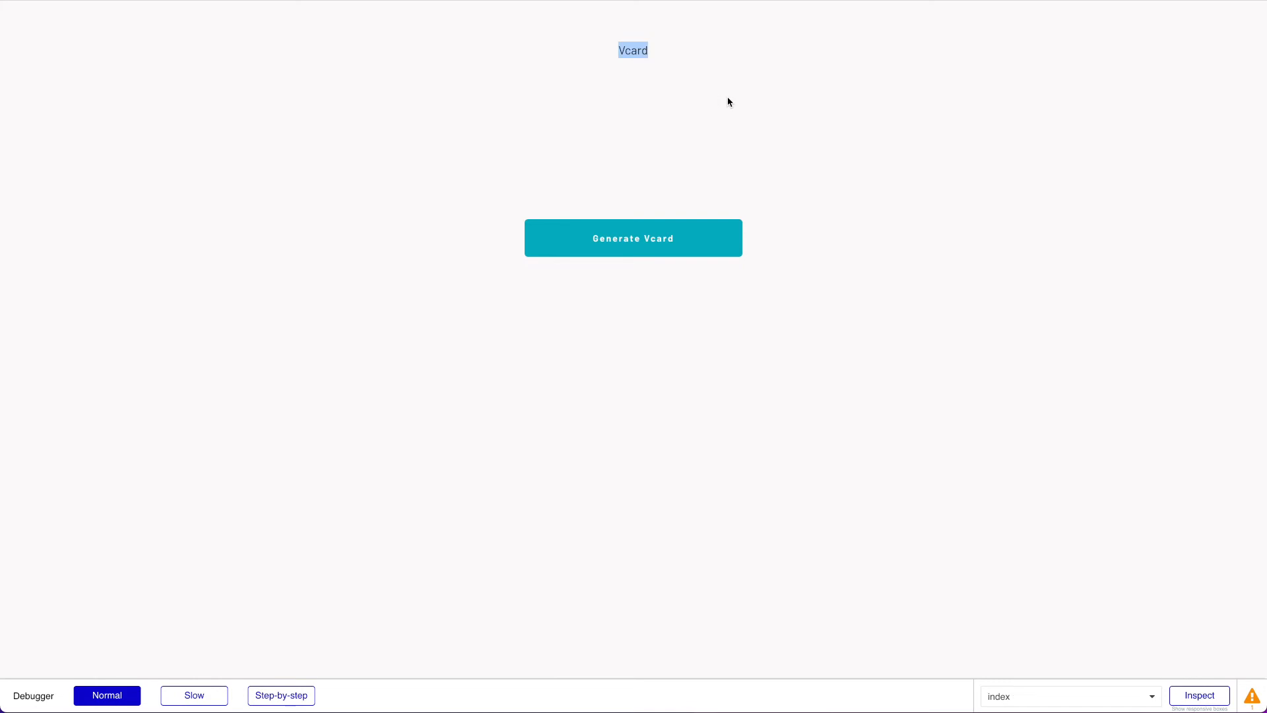
Step: Generate and download the test vCard from the preview's Generate Vcard button
left_click(632, 237)
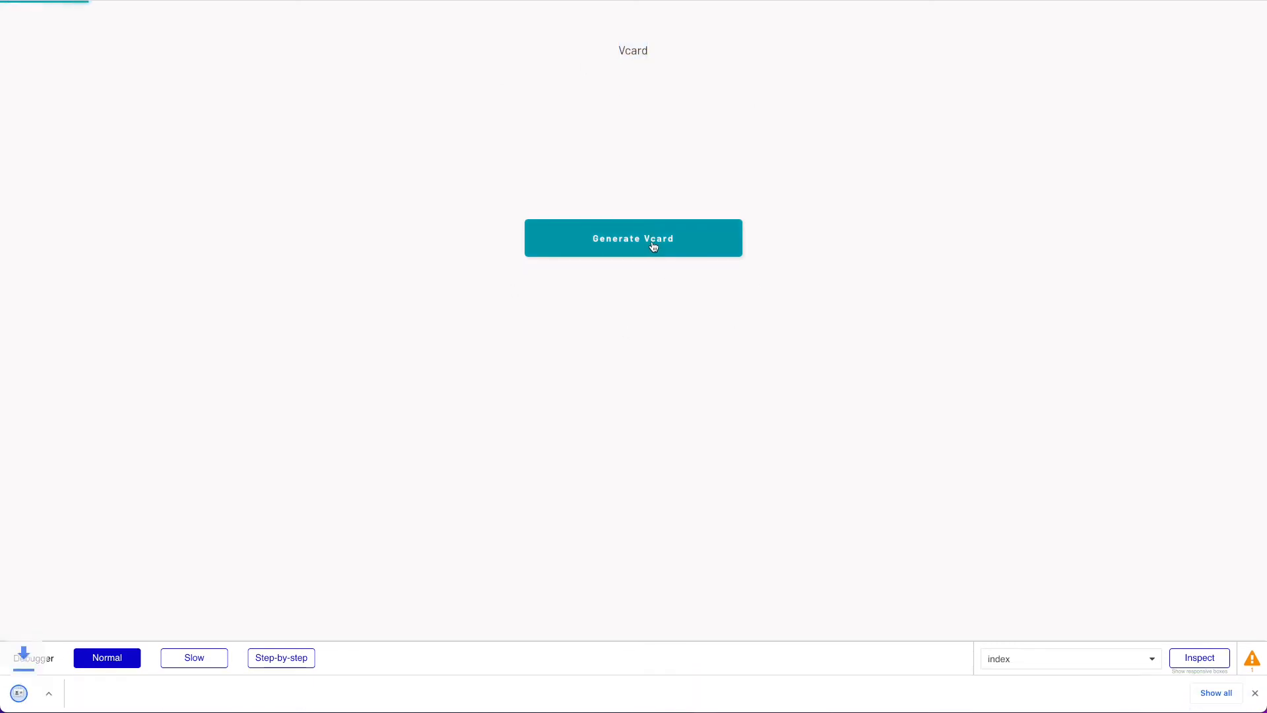
left_click(633, 238)
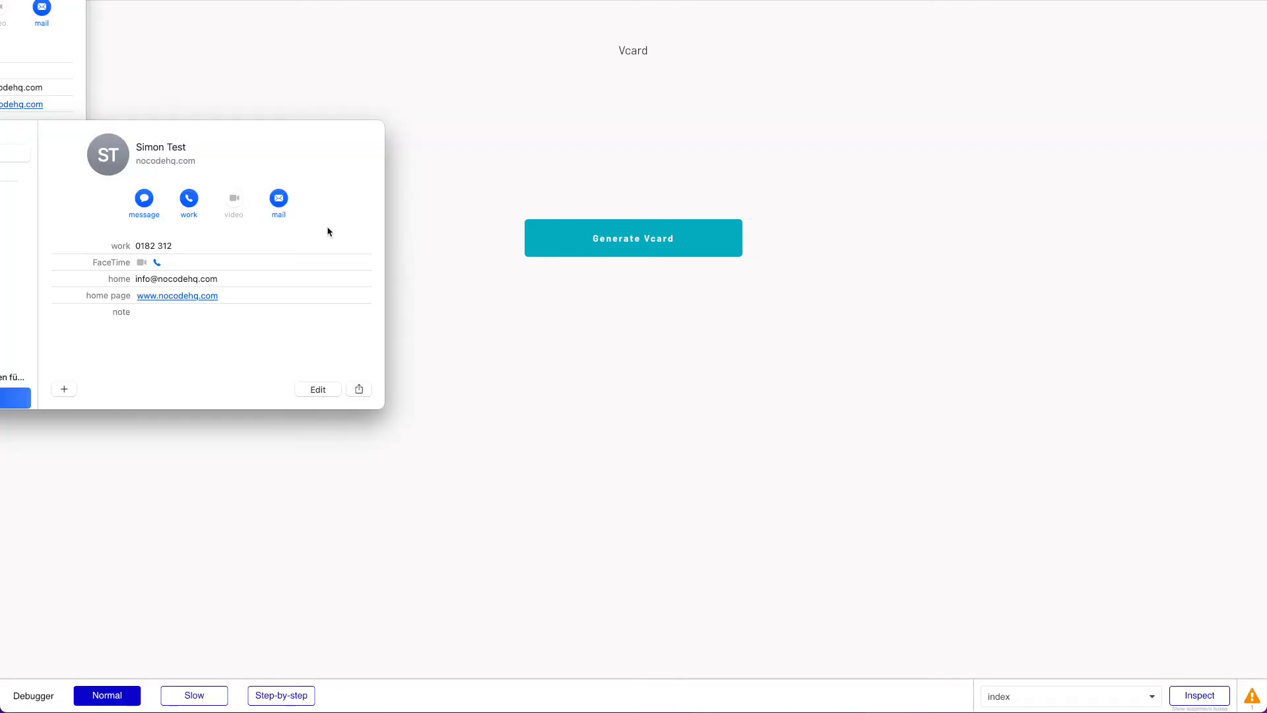
mouse_move(136, 143)
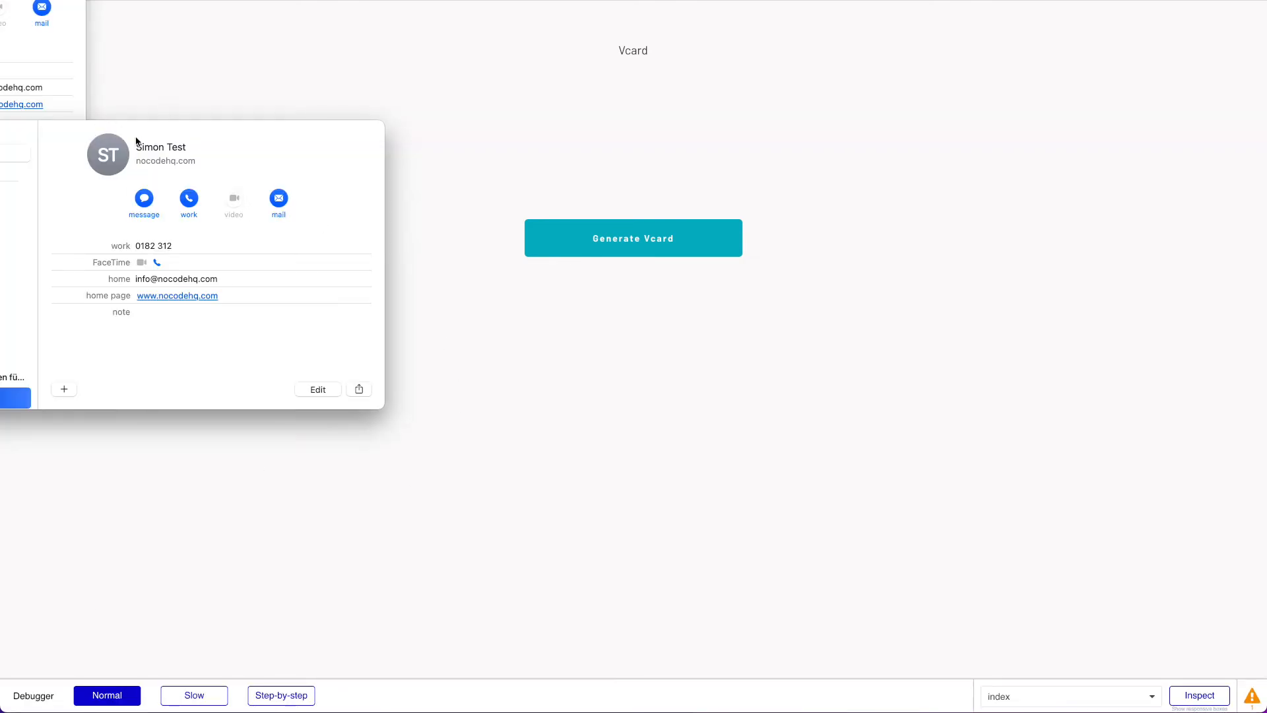
mouse_move(54, 82)
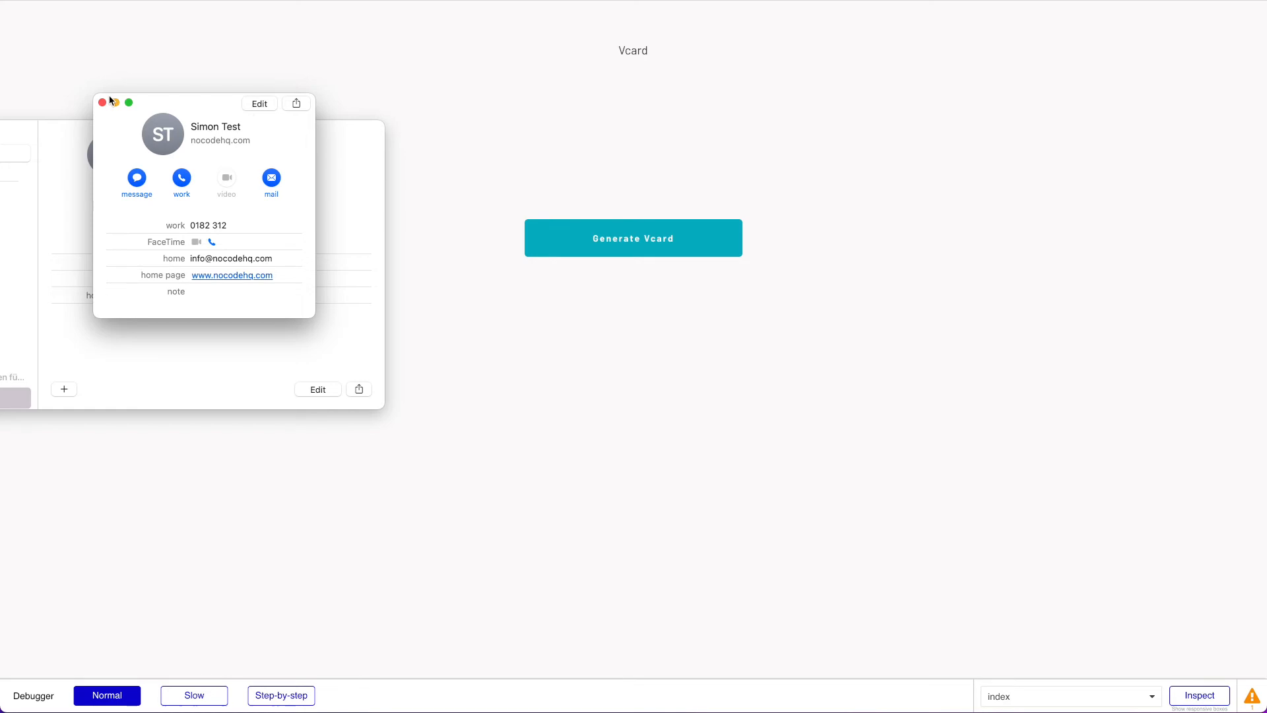
mouse_move(467, 137)
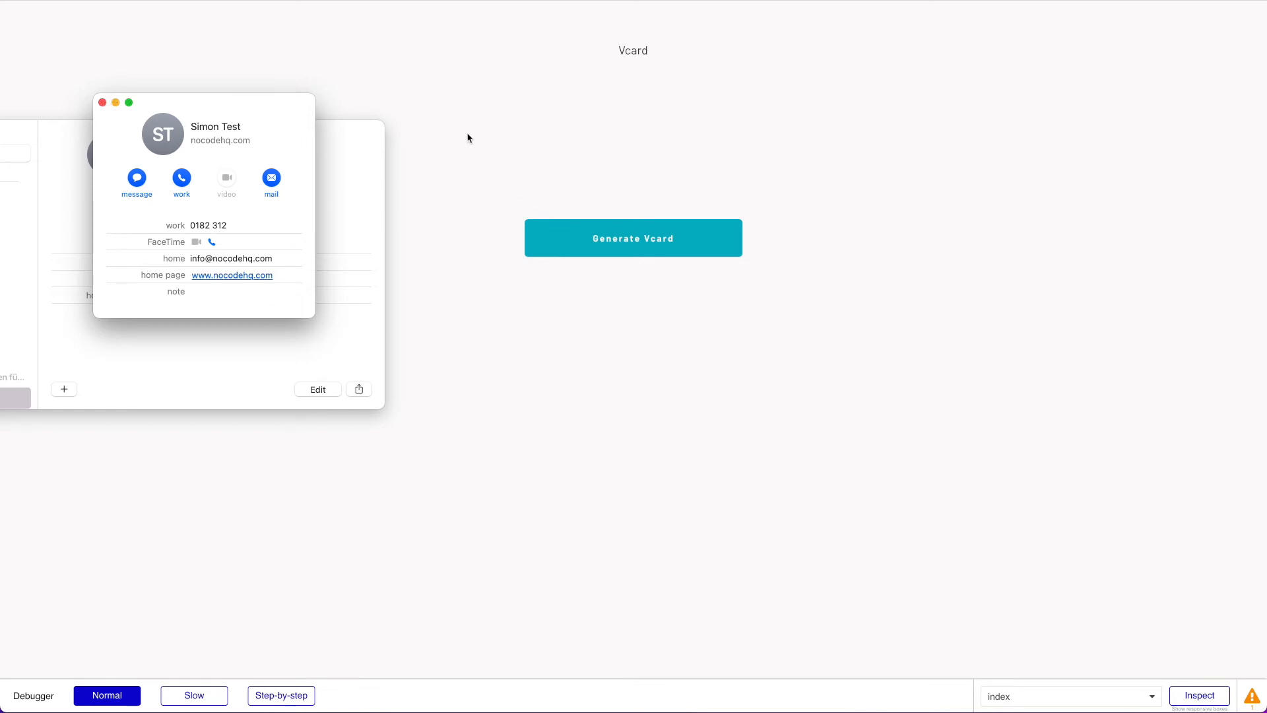
mouse_move(459, 121)
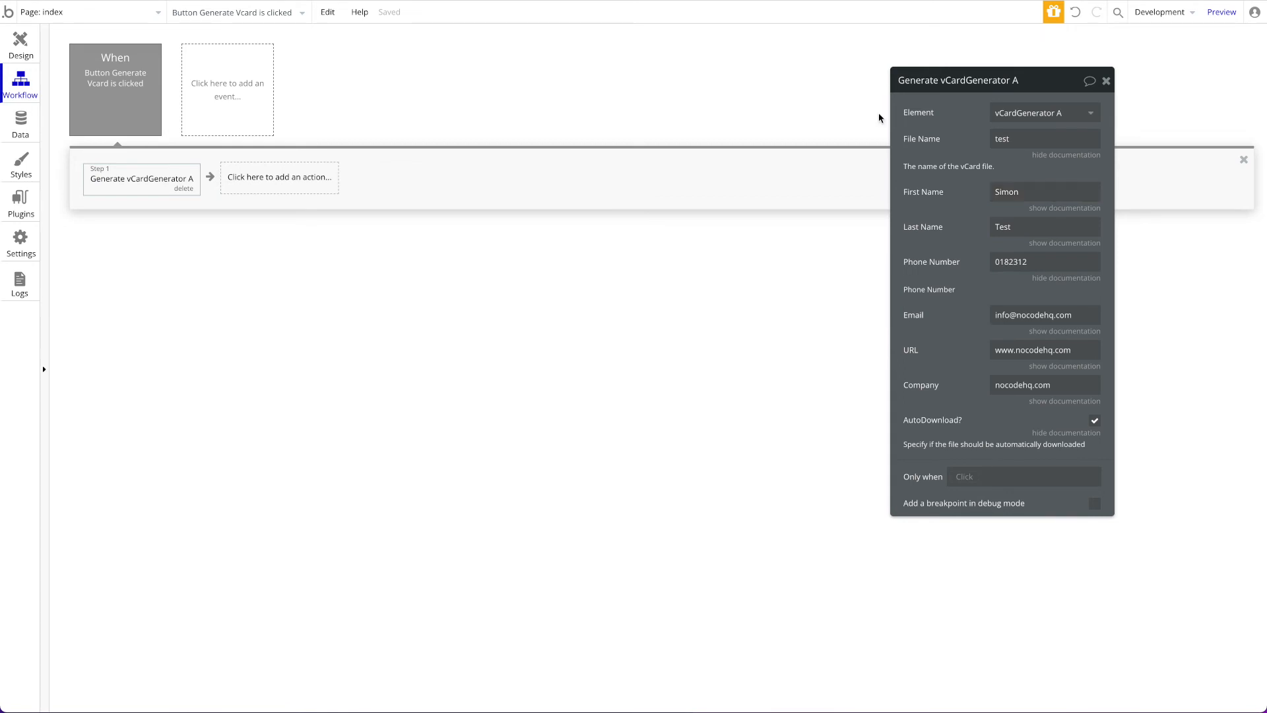
mouse_move(51, 41)
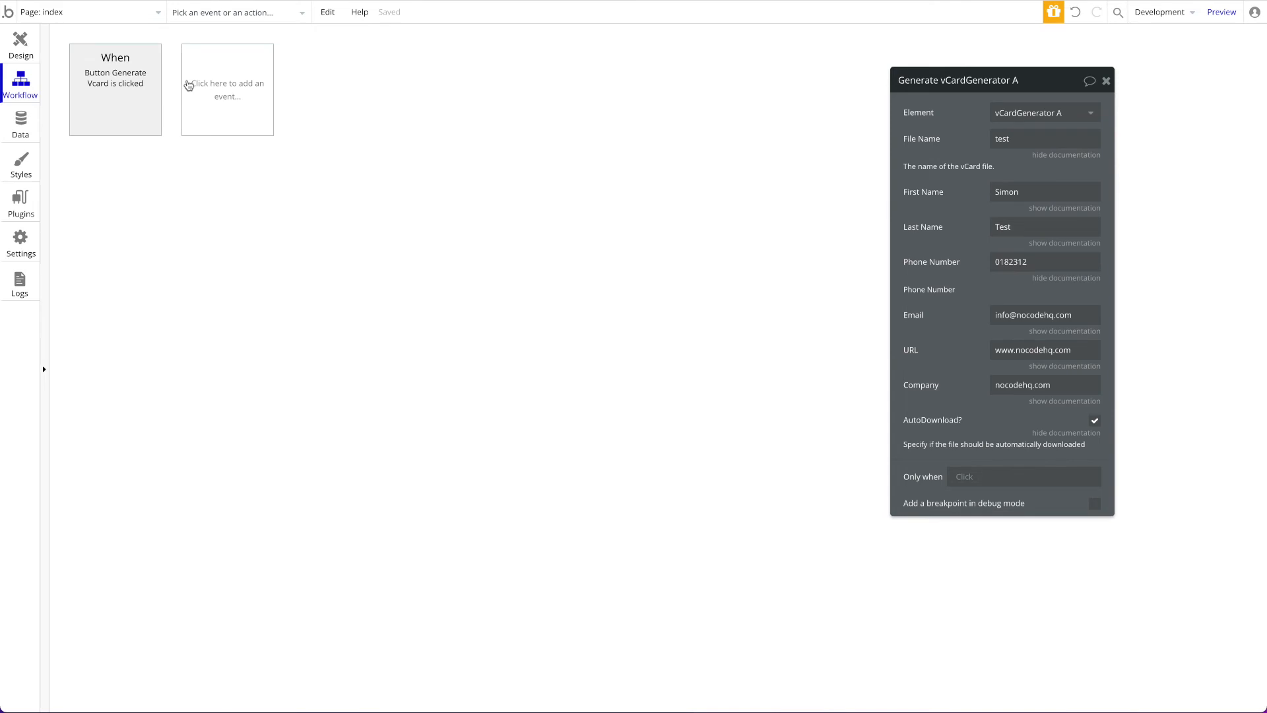
Step: Add a workflow event for 'vCardGenerator A new vCard has been generated'
left_click(228, 89)
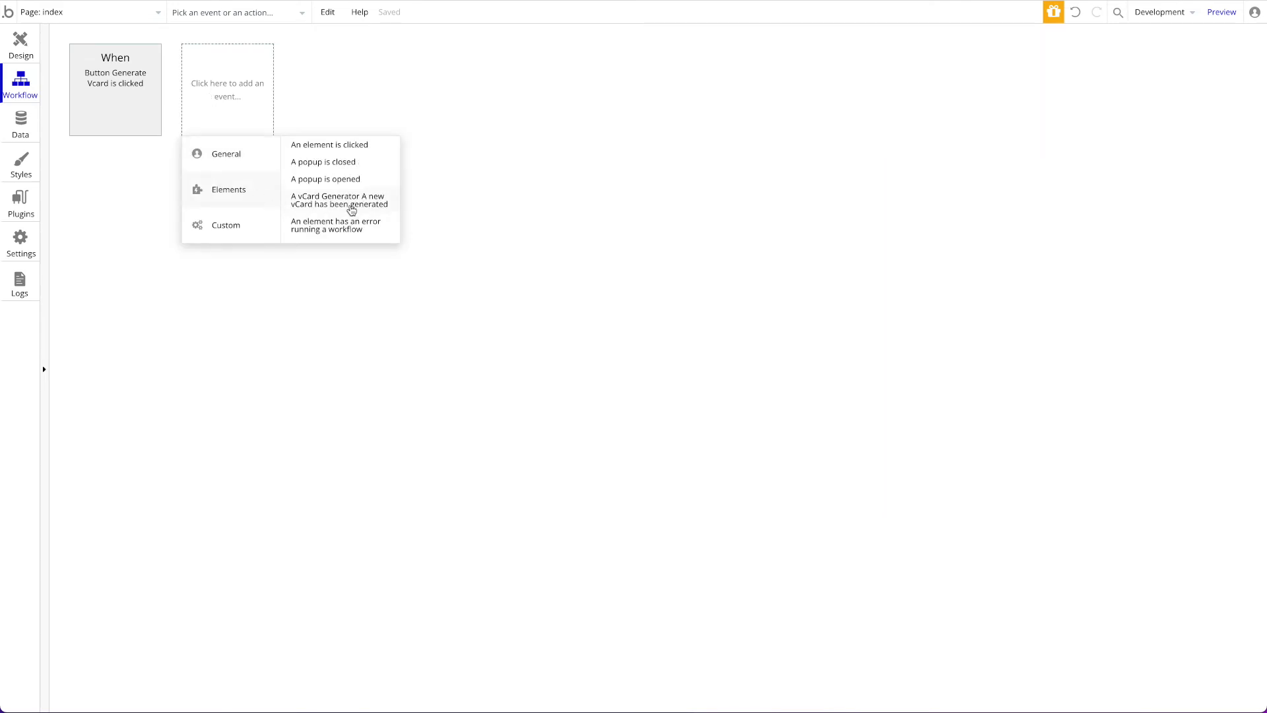
left_click(339, 201)
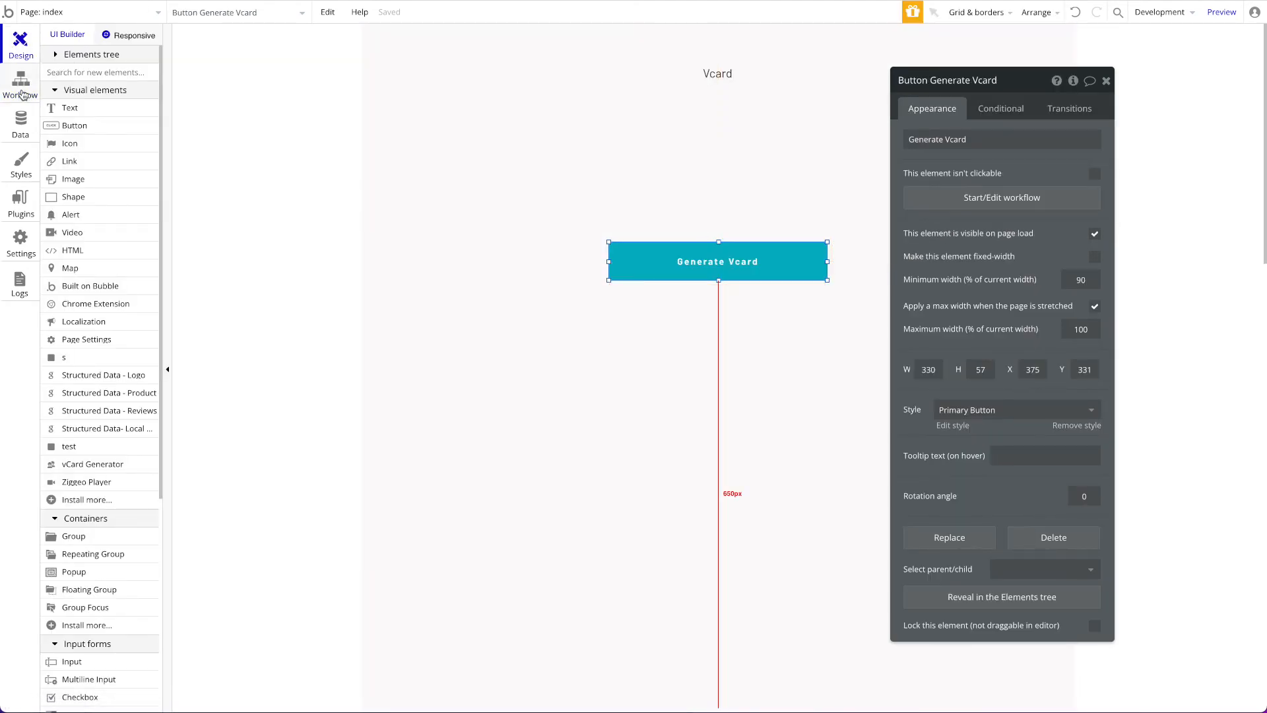
left_click(20, 83)
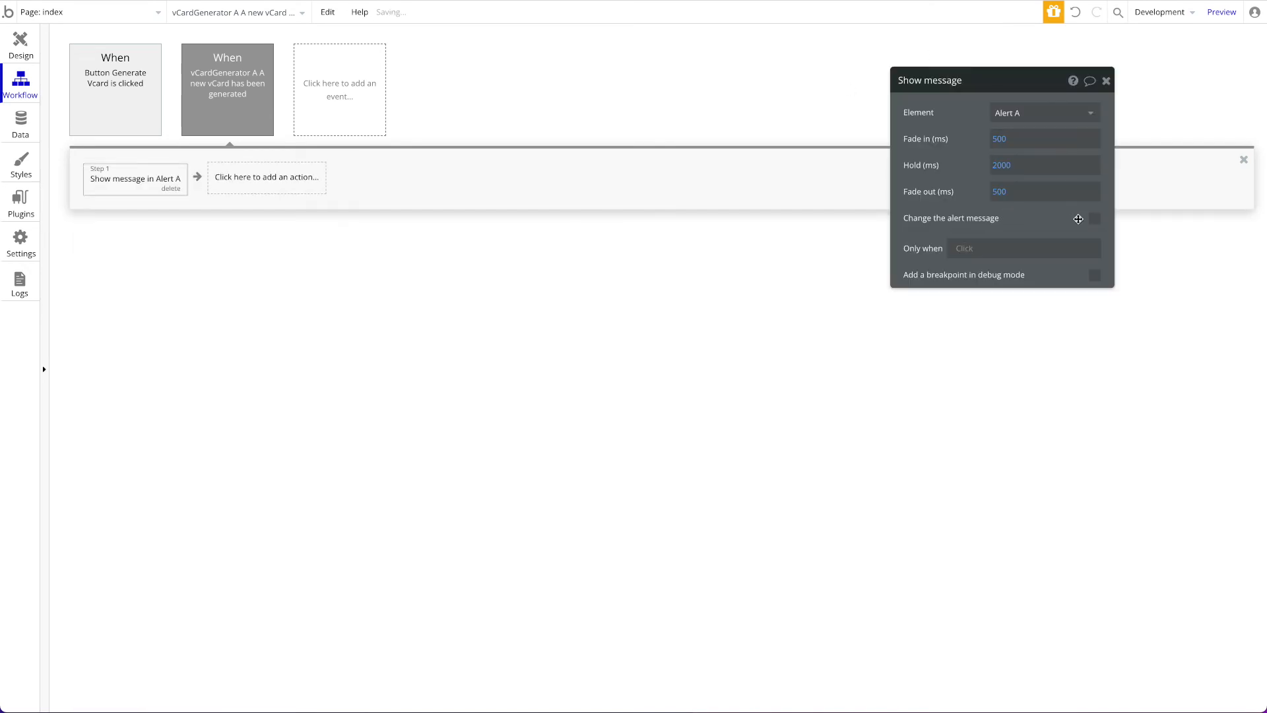
Step: Enable the alert's custom message and add a Make changes to Current User step
left_click(1095, 218)
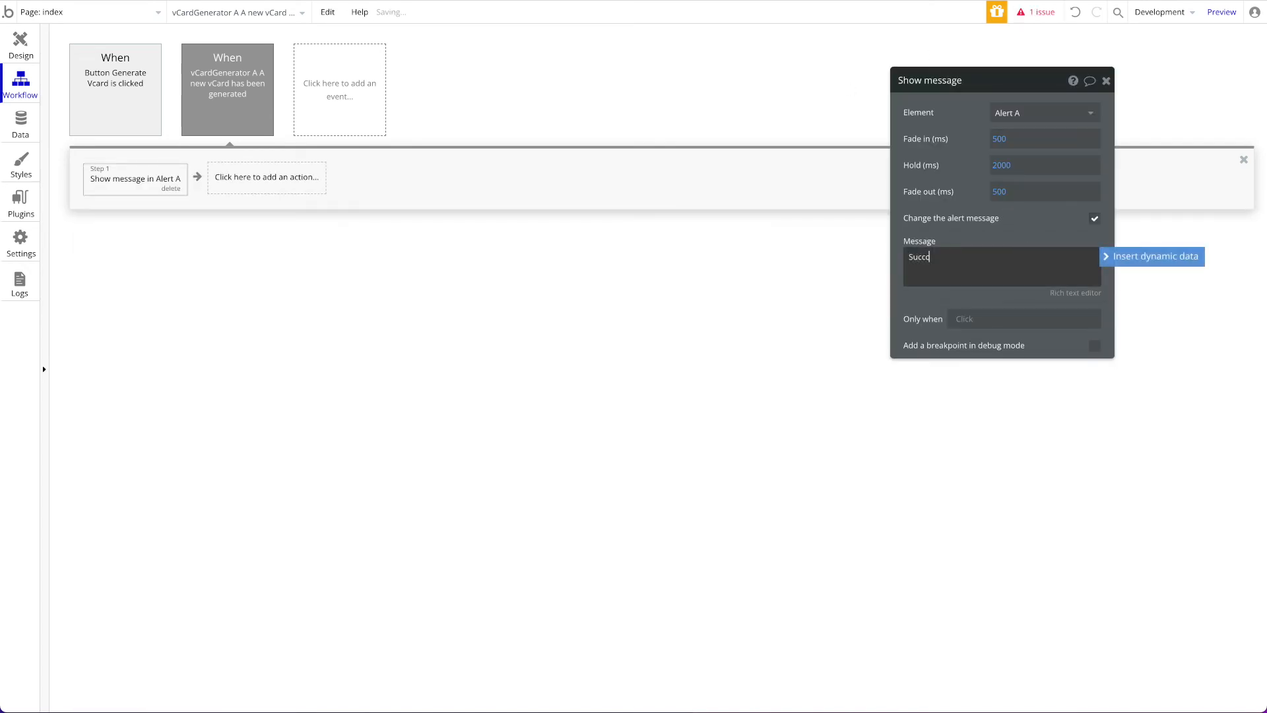
left_click(267, 177)
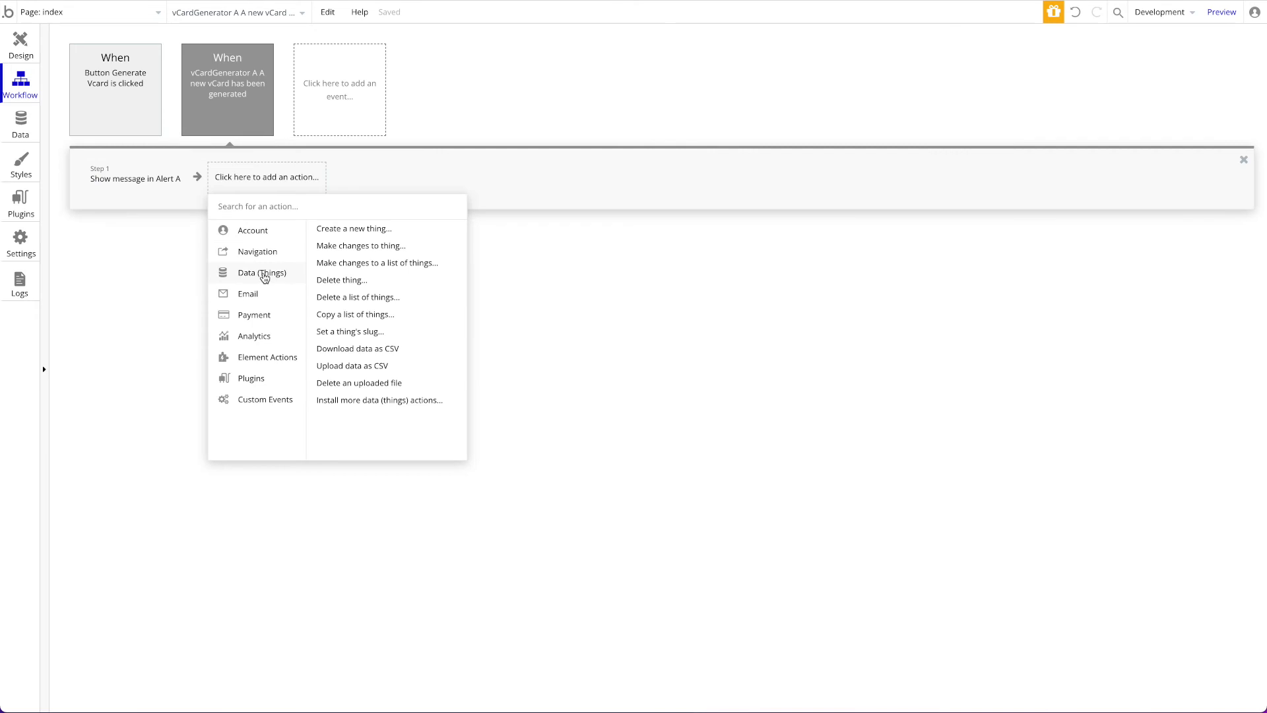
left_click(361, 246)
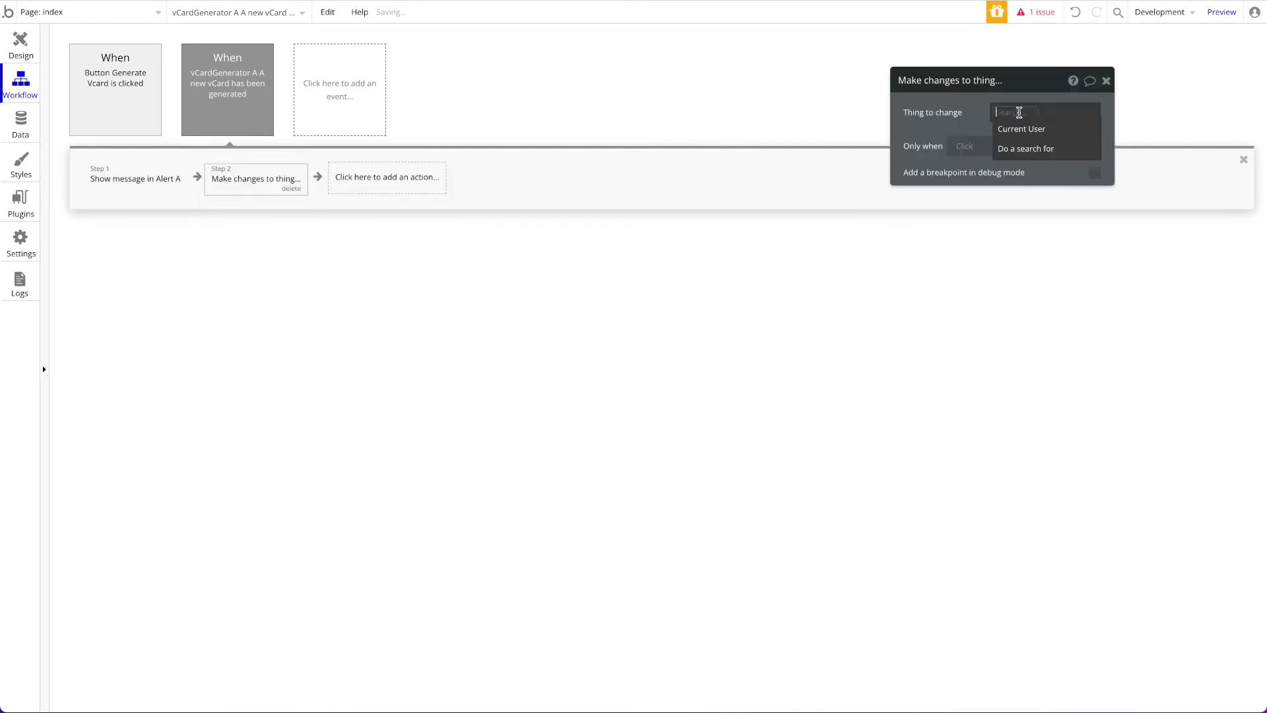
left_click(1022, 128)
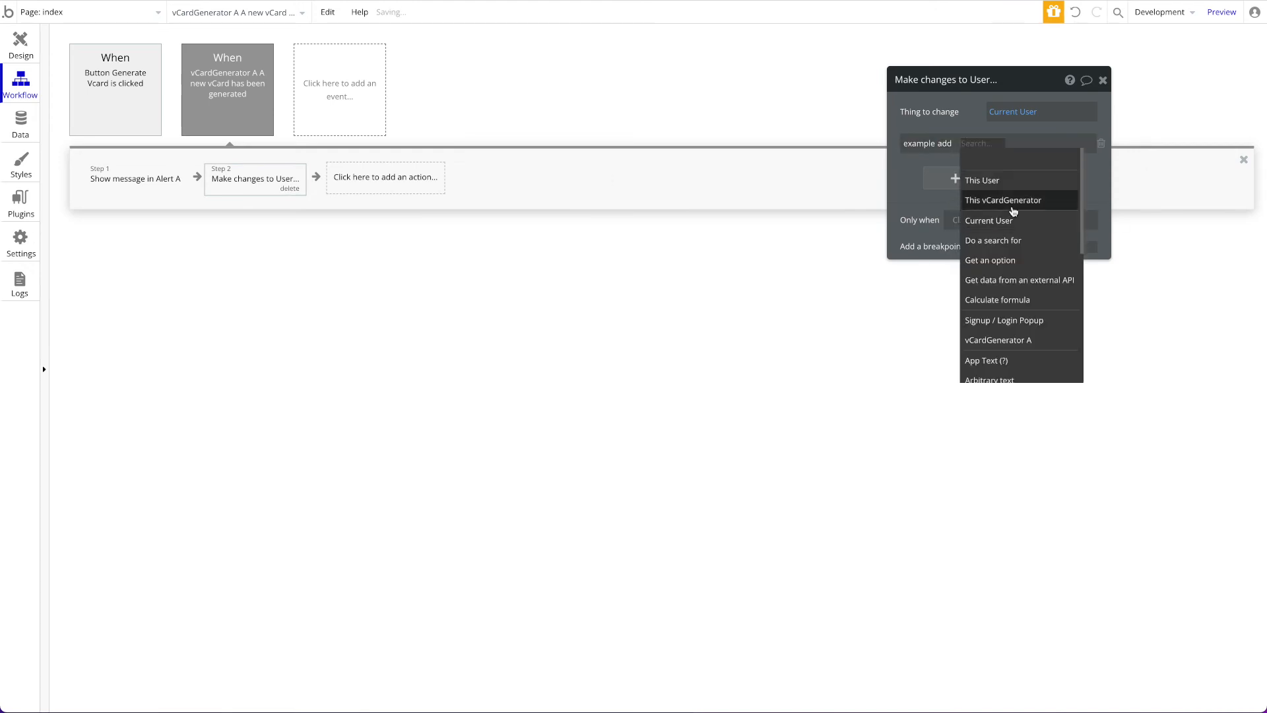
Step: Remove the example field change from the Current User step and go to the User data type
left_click(1002, 199)
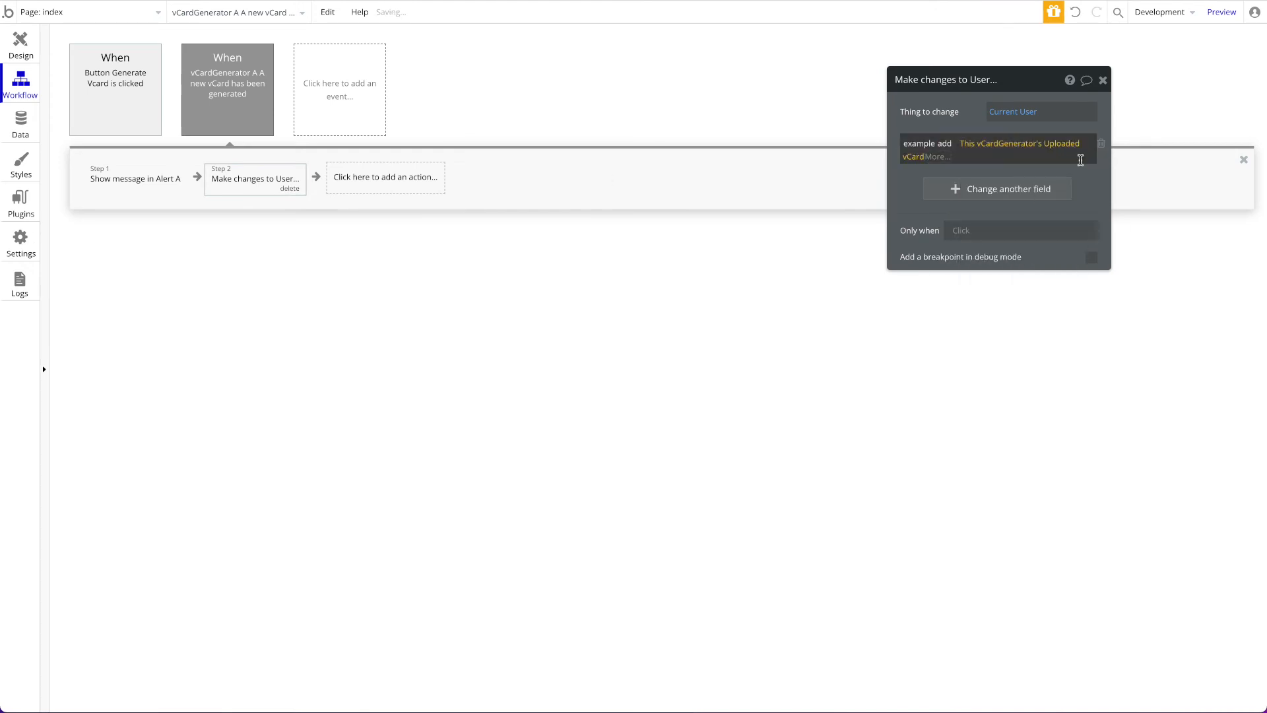
left_click(1101, 144)
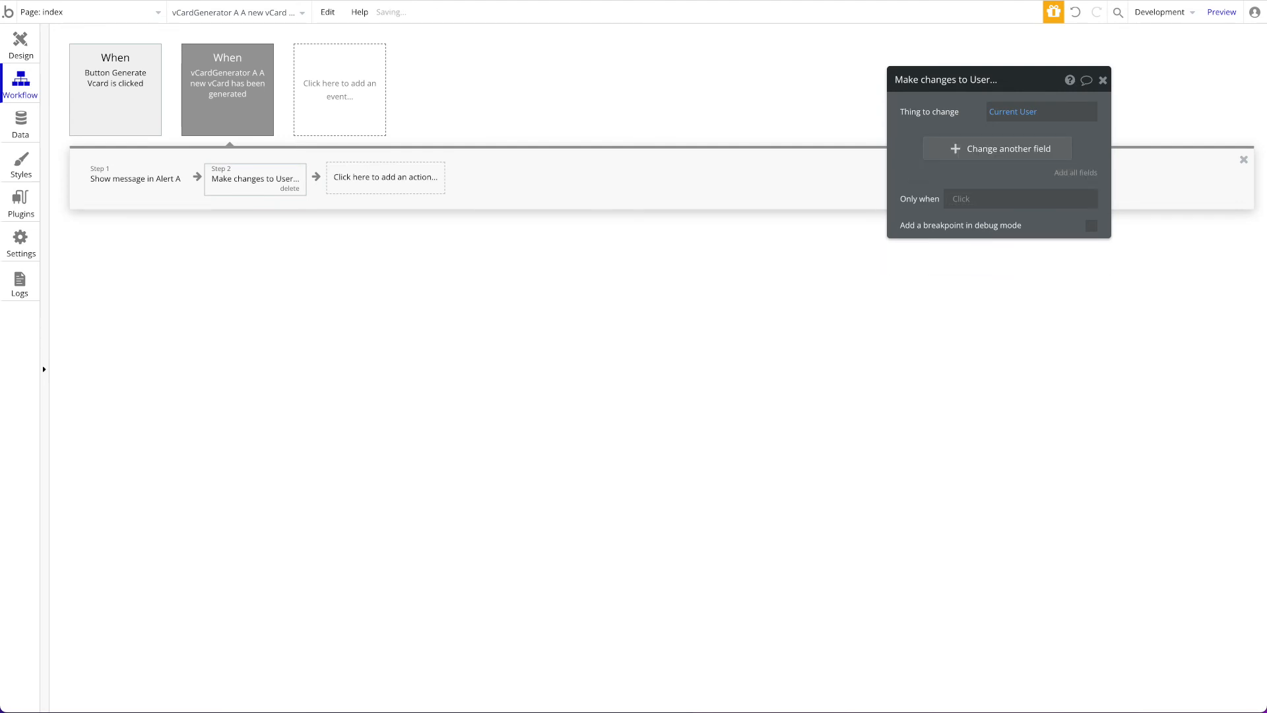
left_click(20, 123)
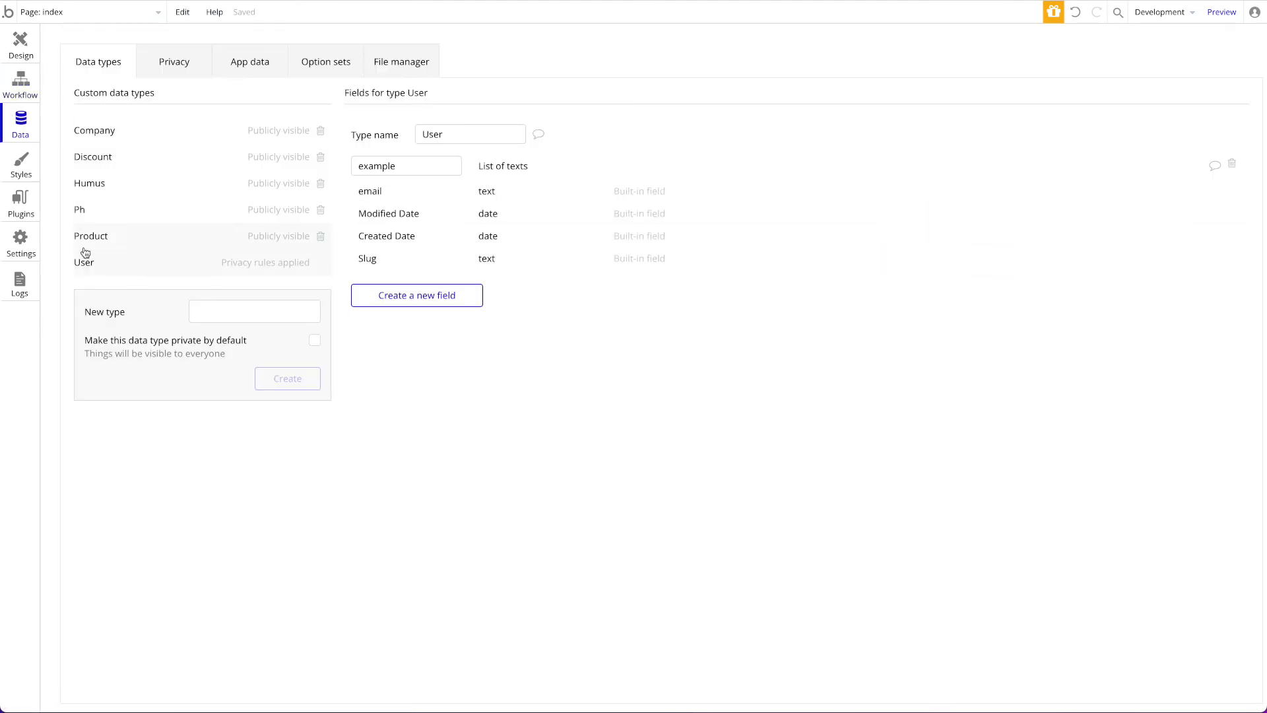
Step: Create a new field named vcard on the User type and pick its field type
left_click(415, 295)
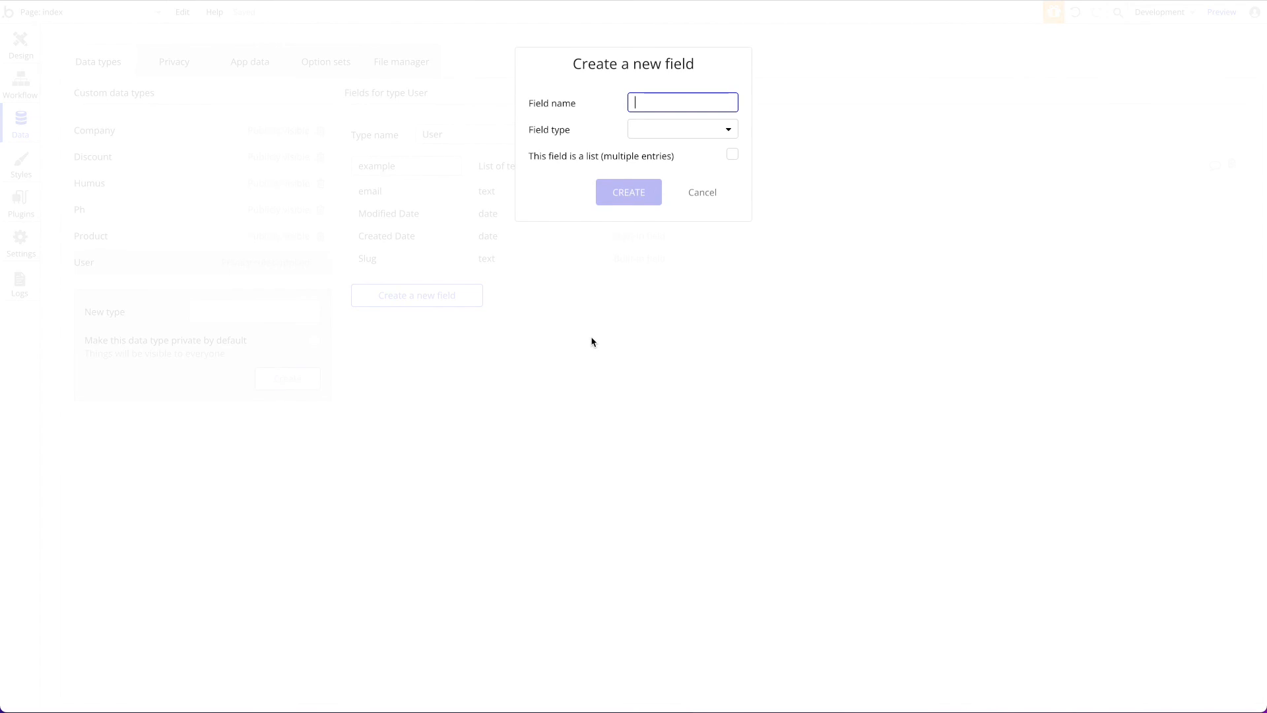
type("vcard")
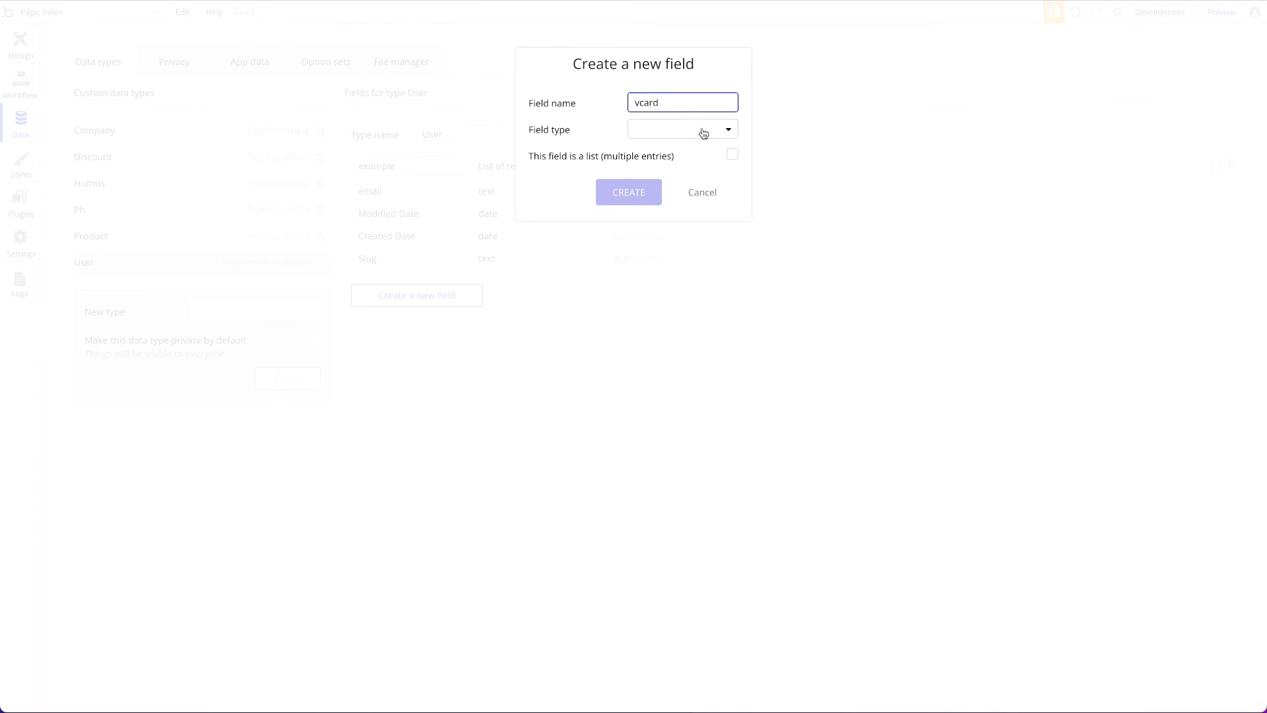
left_click(628, 193)
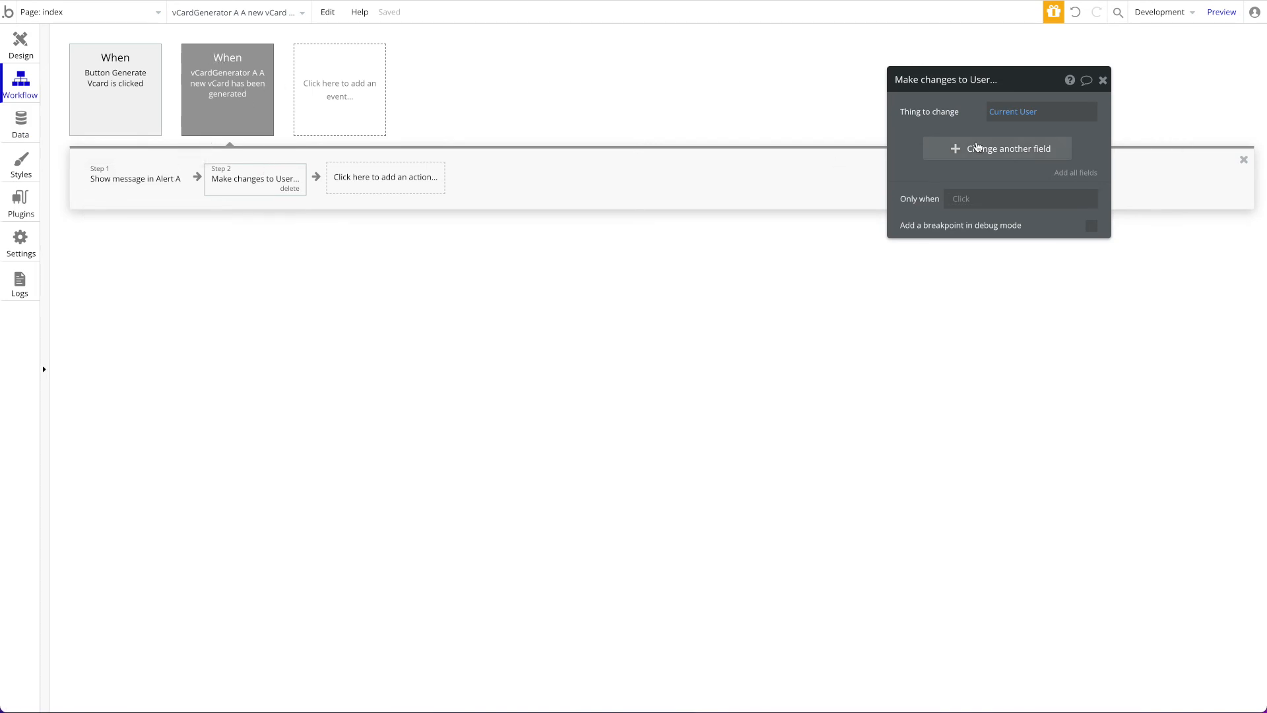
Step: Set Current User's vcard field to This vCardGenerator's Uploaded vCard
left_click(998, 149)
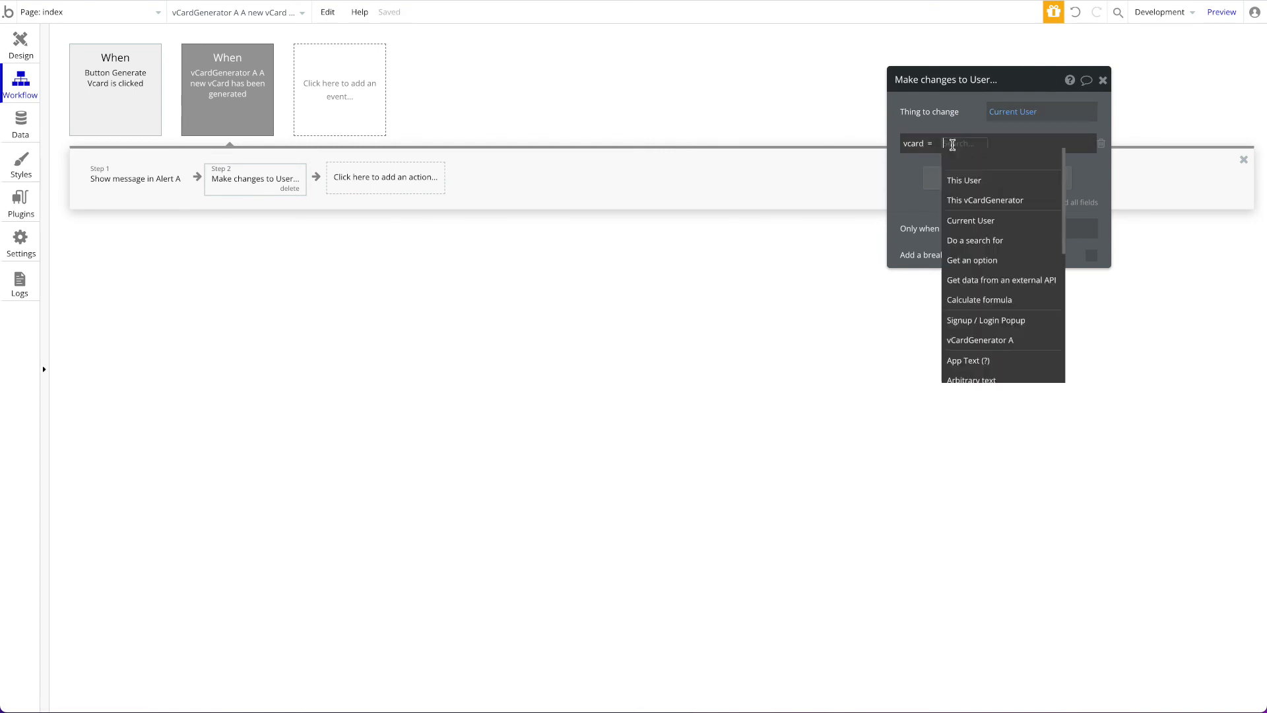
left_click(985, 200)
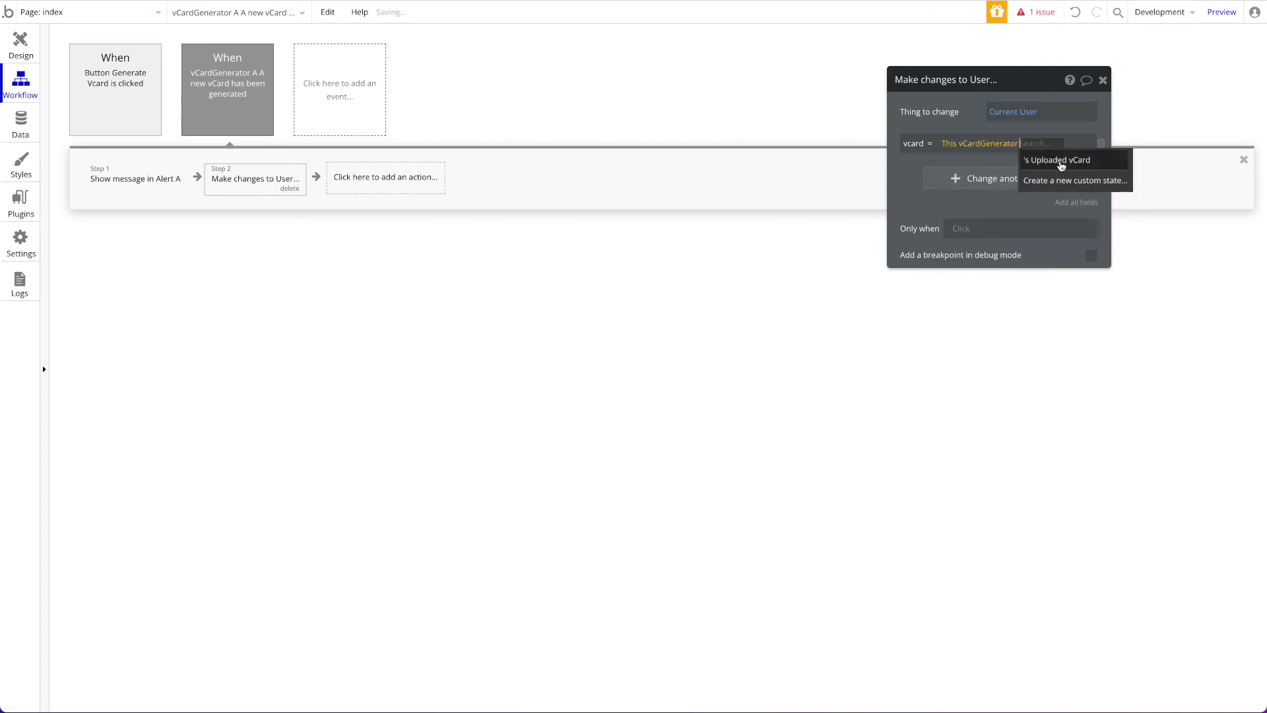
left_click(1056, 160)
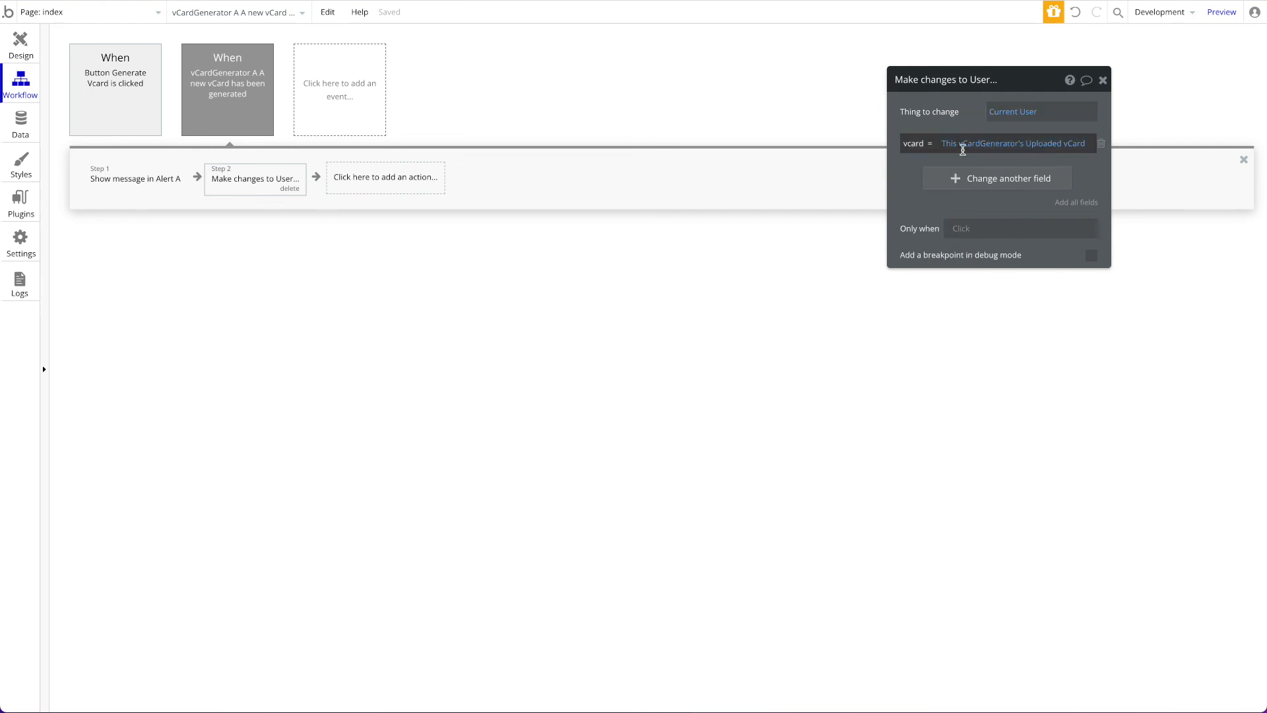
mouse_move(1042, 147)
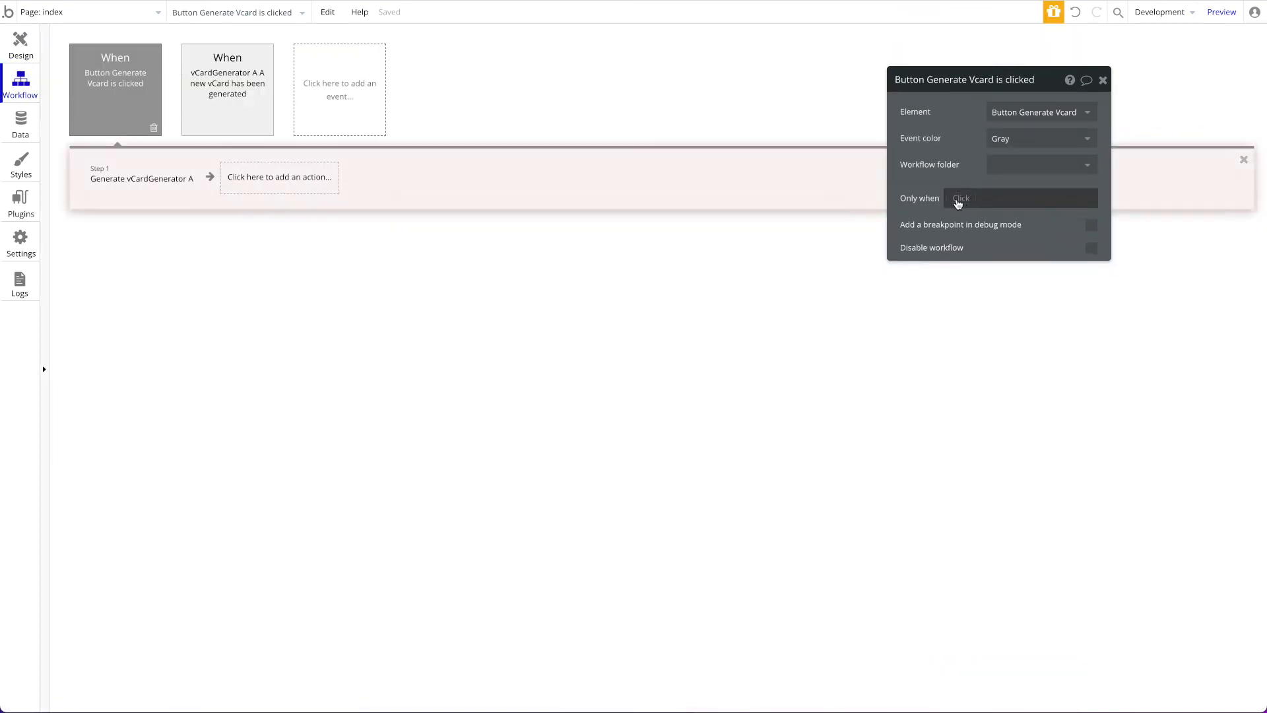
Step: Toggle the AutoDownload setting on the button's Generate vCardGenerator A step
left_click(142, 179)
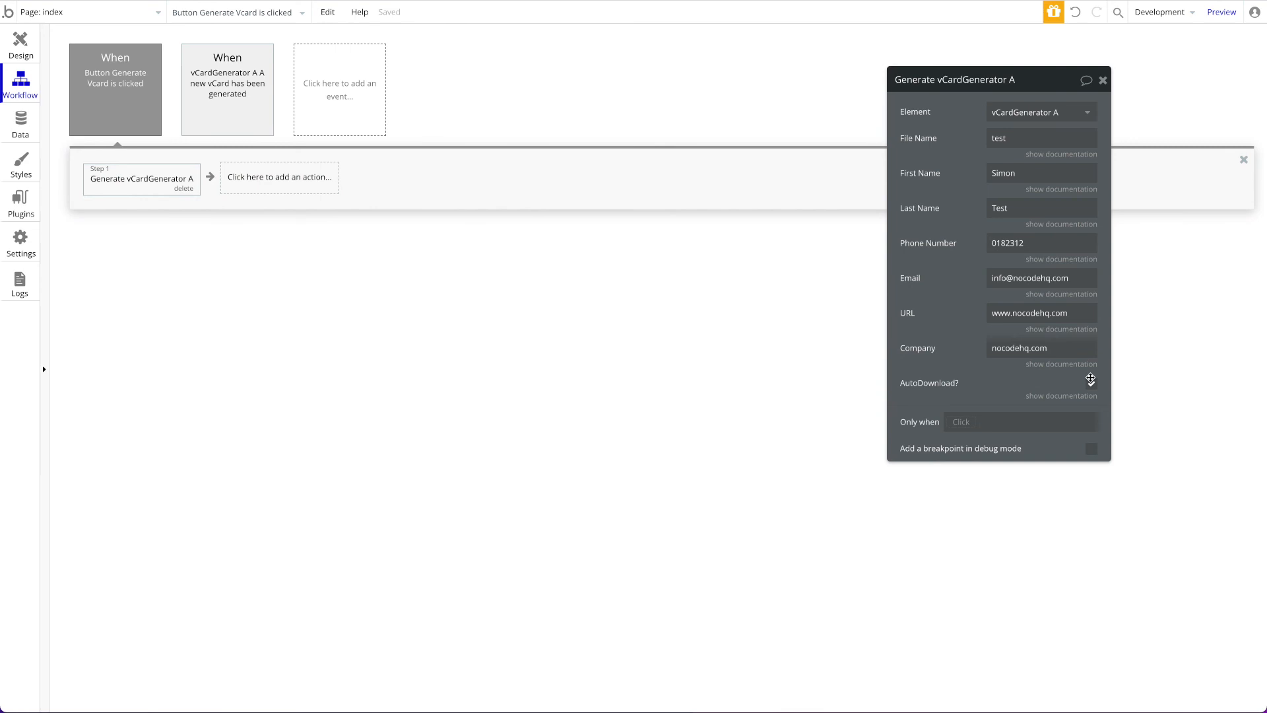
left_click(1091, 383)
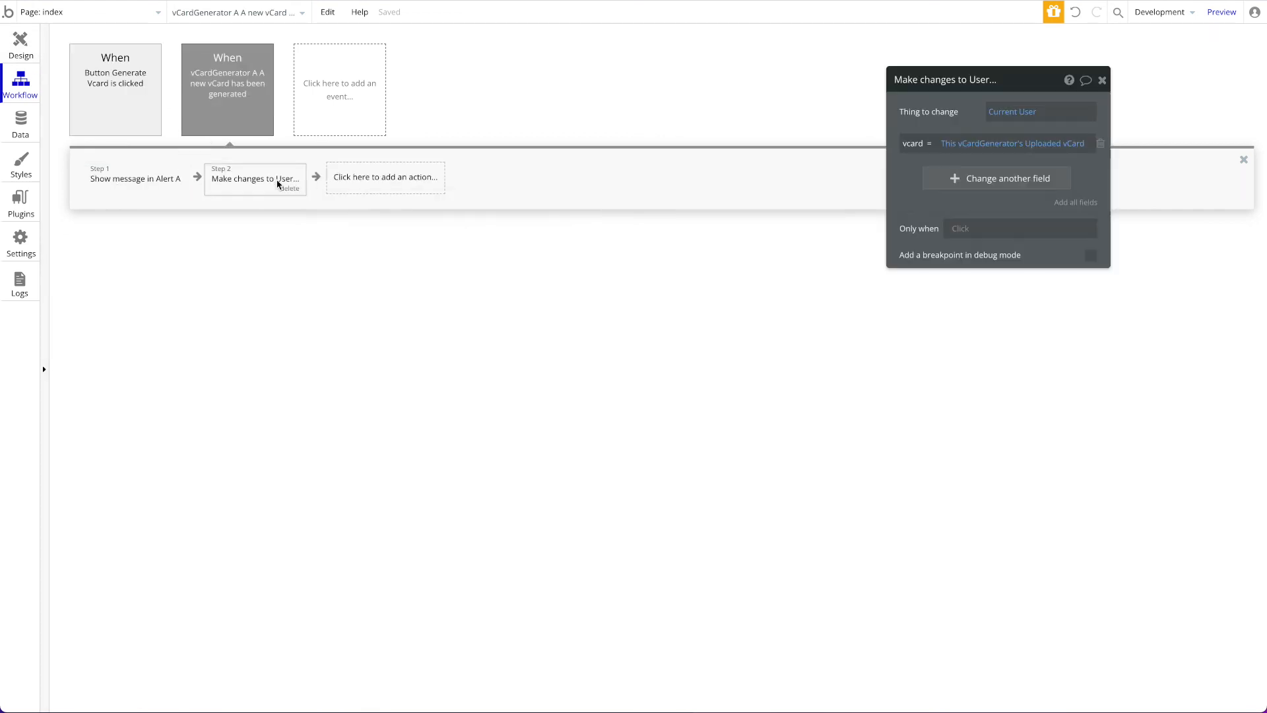
mouse_move(214, 268)
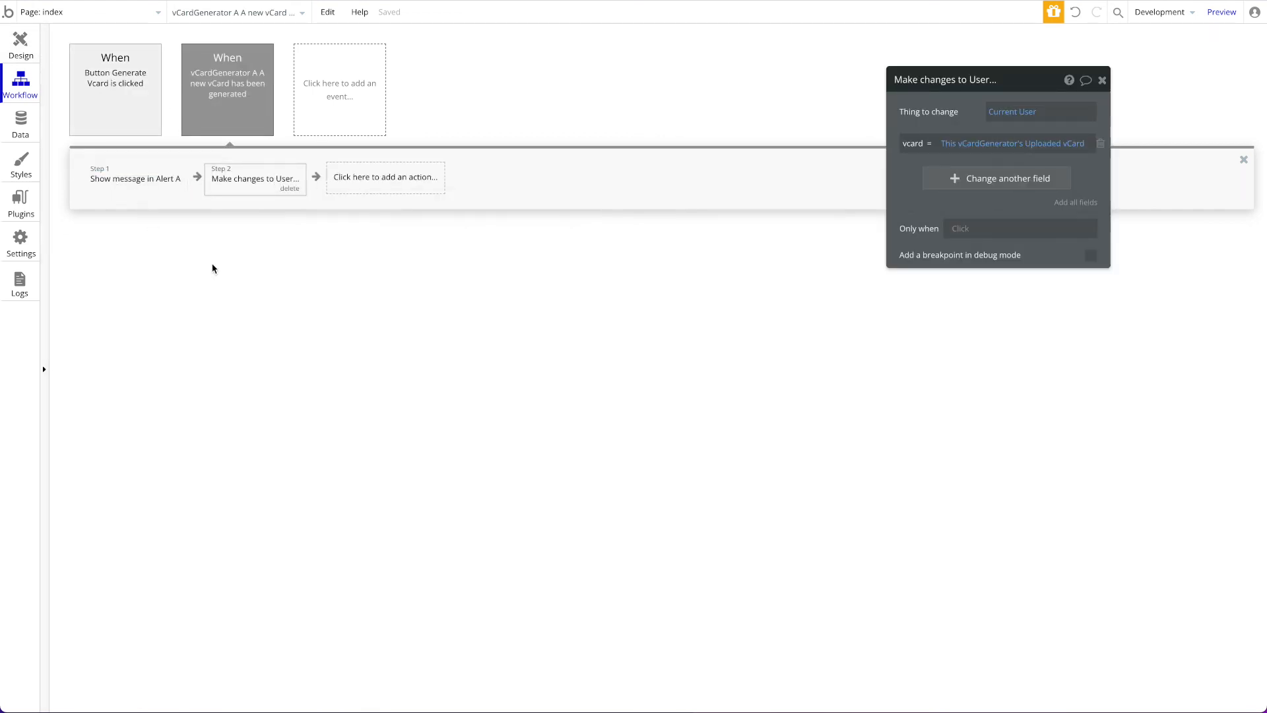
mouse_move(254, 264)
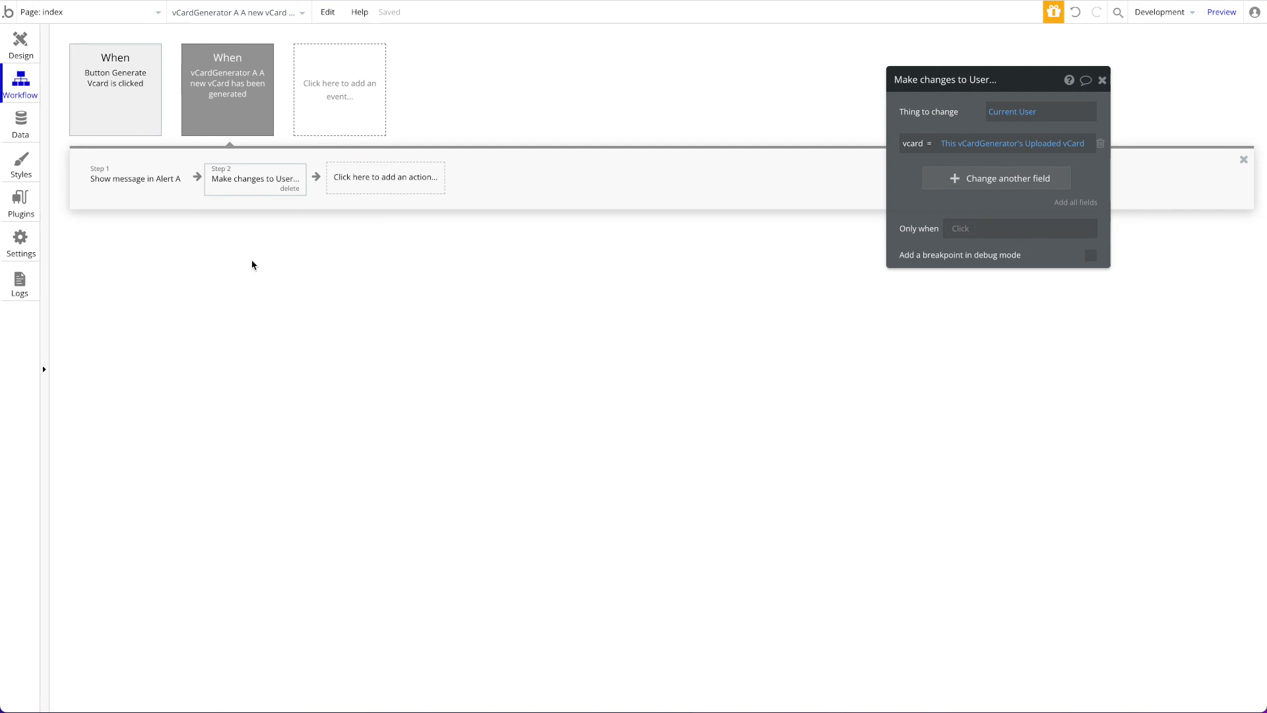
mouse_move(397, 171)
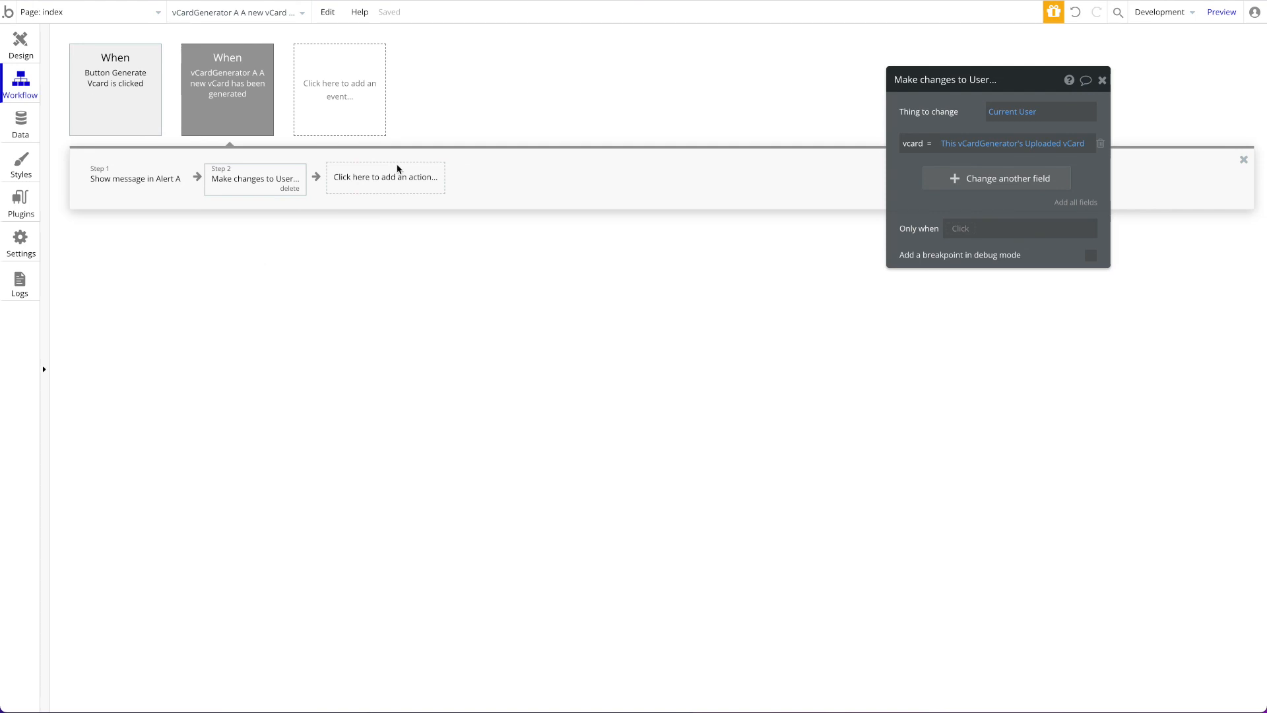